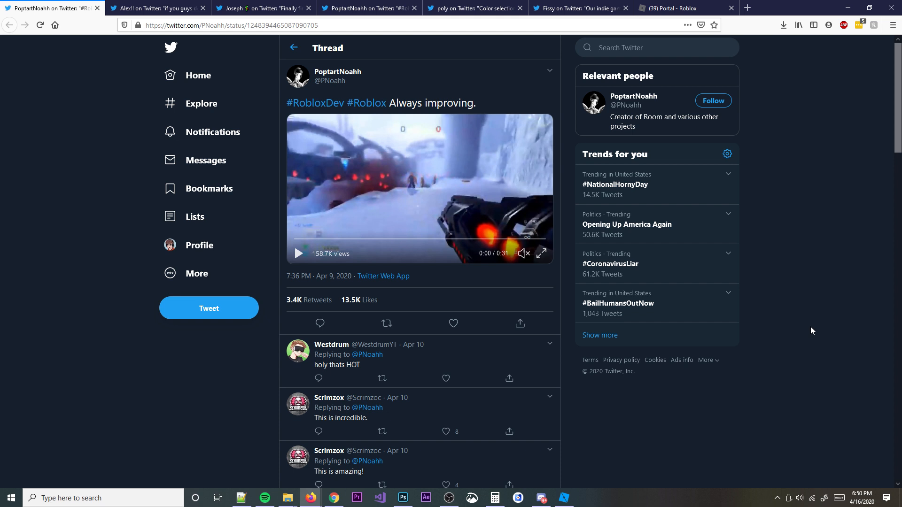
pyautogui.moveTo(830, 318)
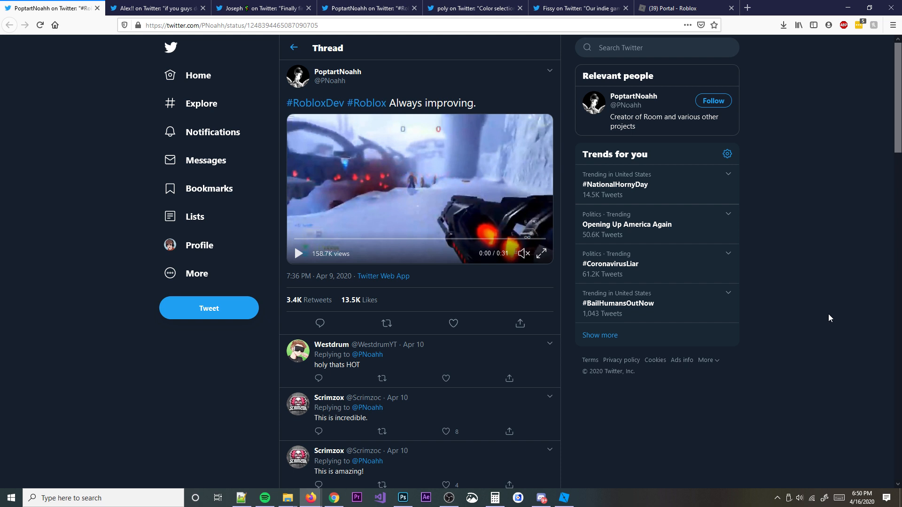
pyautogui.moveTo(650, 278)
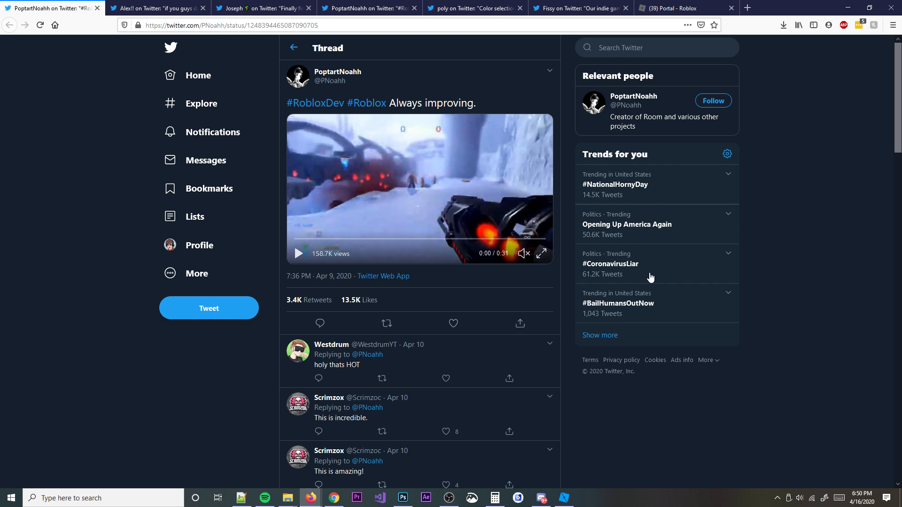
pyautogui.moveTo(452, 185)
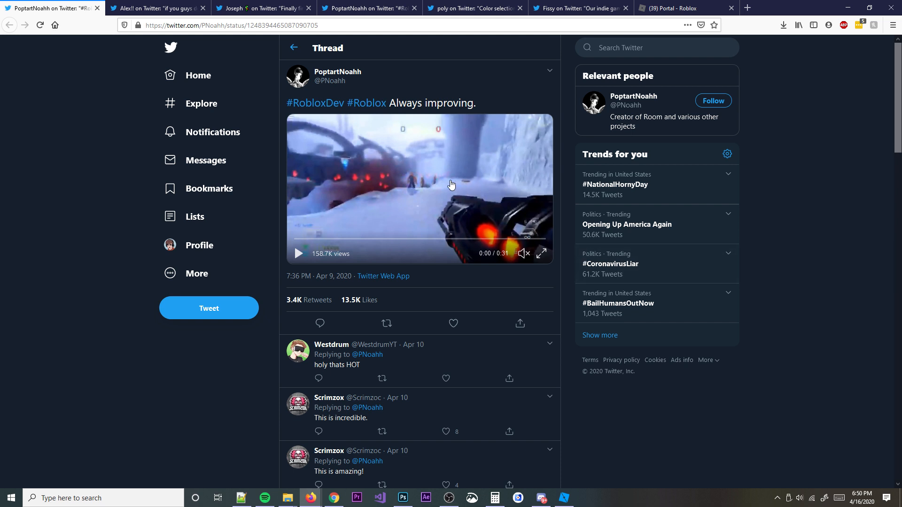
pyautogui.moveTo(345, 241)
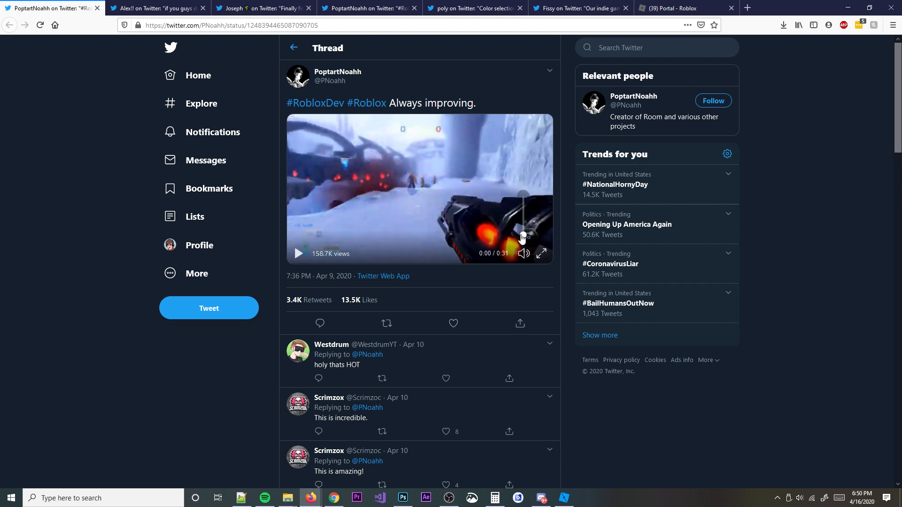
pyautogui.moveTo(384, 230)
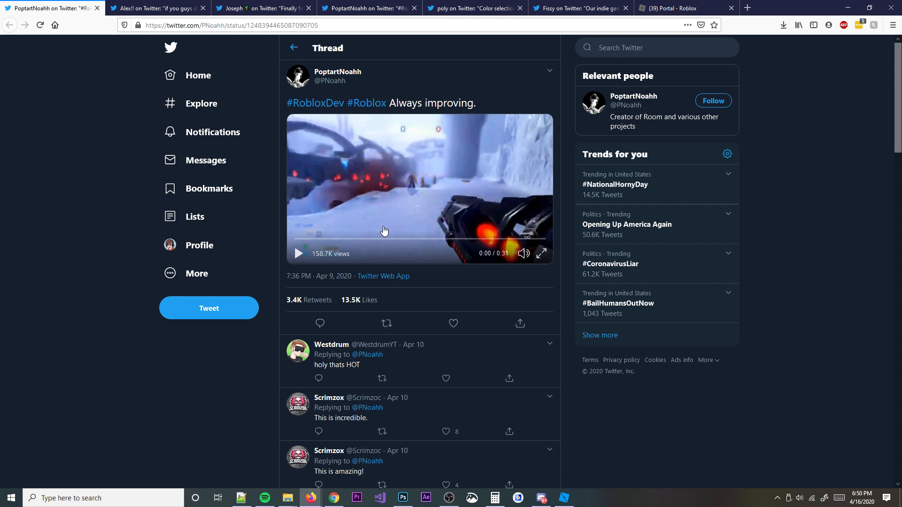
pyautogui.moveTo(386, 215)
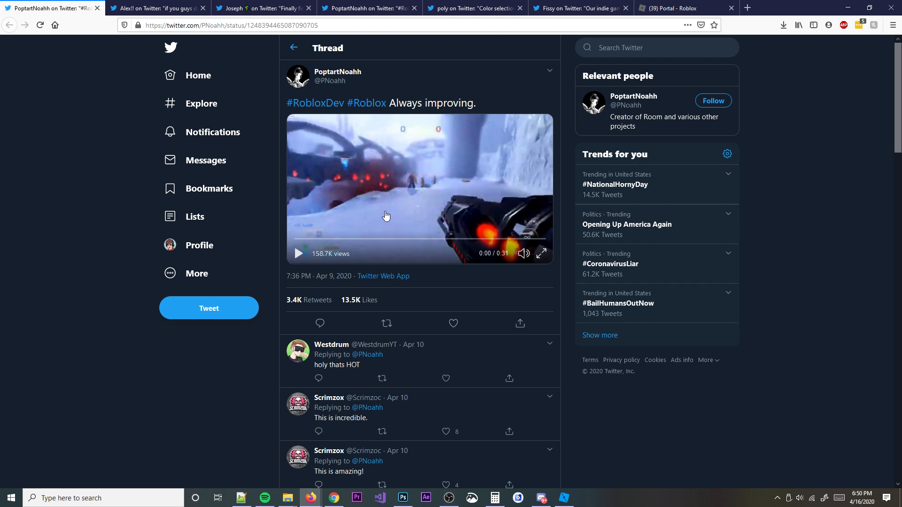
pyautogui.moveTo(394, 206)
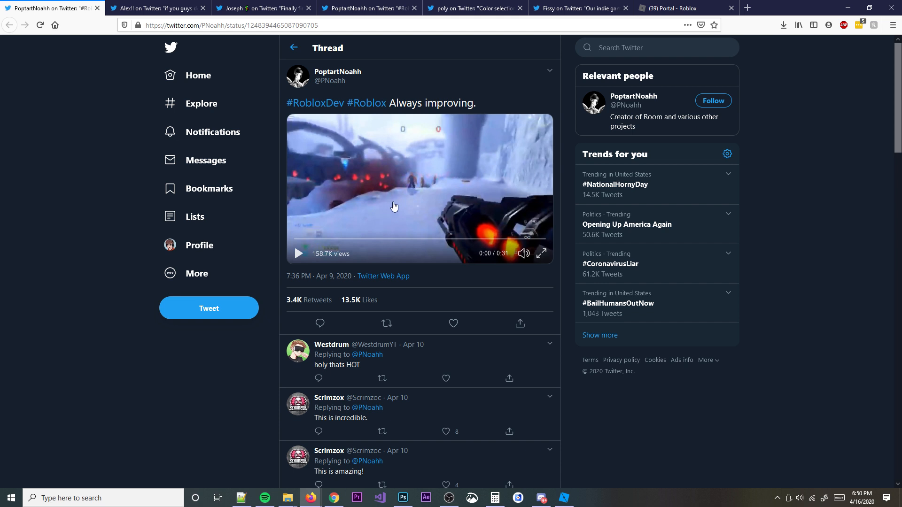
# Play the shooter gameplay video with sound, pausing it near 0:19
pyautogui.click(297, 253)
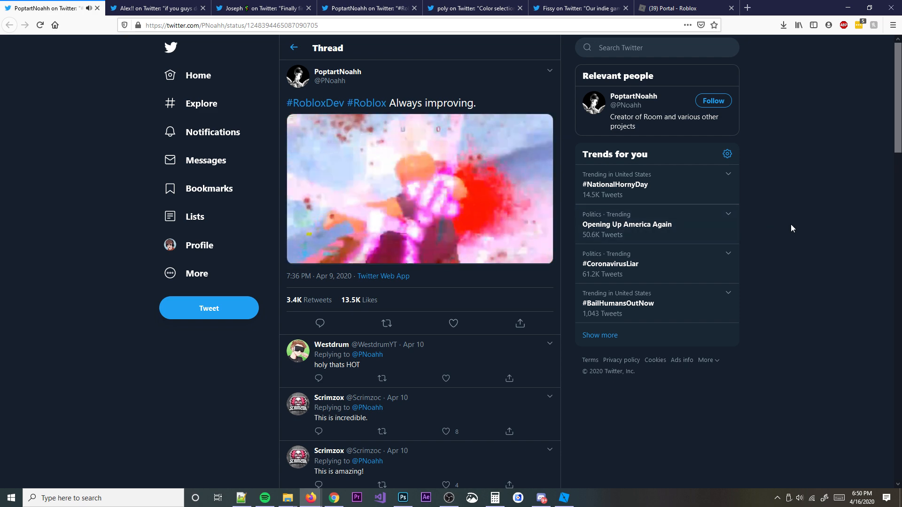
pyautogui.click(419, 188)
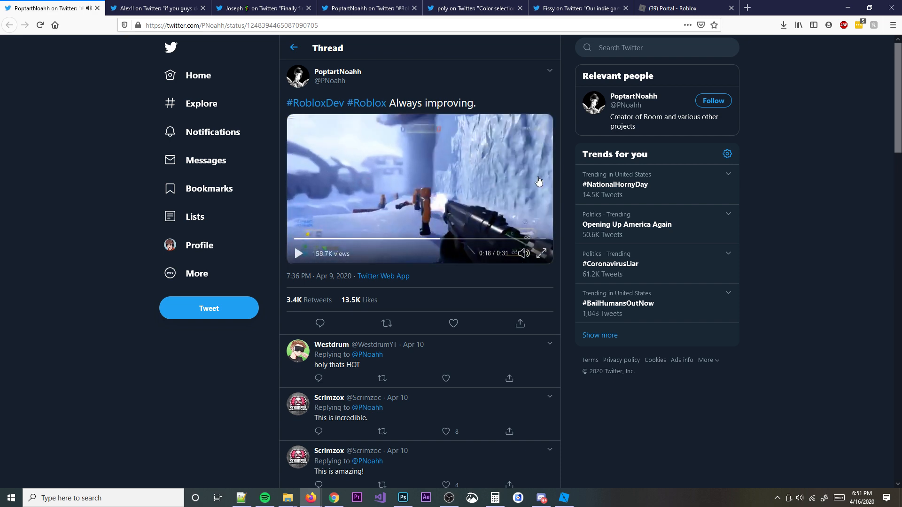
pyautogui.moveTo(579, 170)
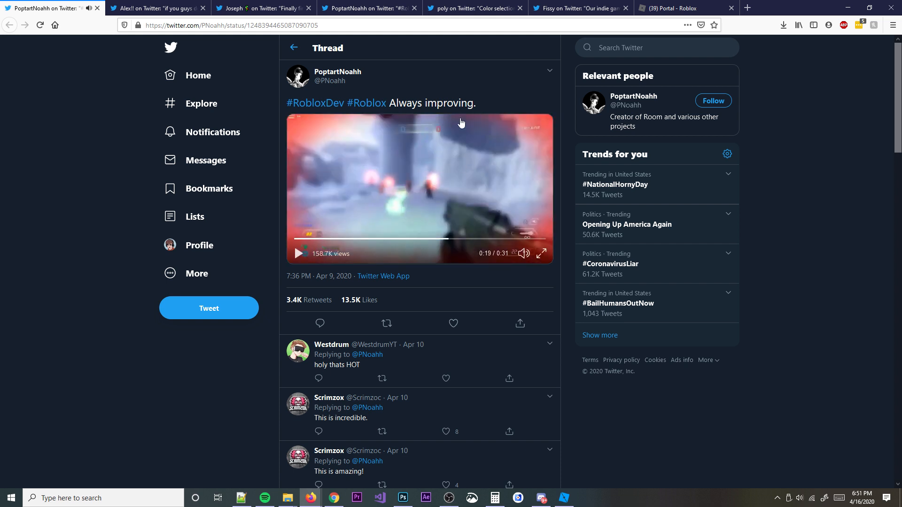
# Open Alex!!'s speedrun tweet, watch its video to about 0:18, and skim the replies
pyautogui.click(155, 8)
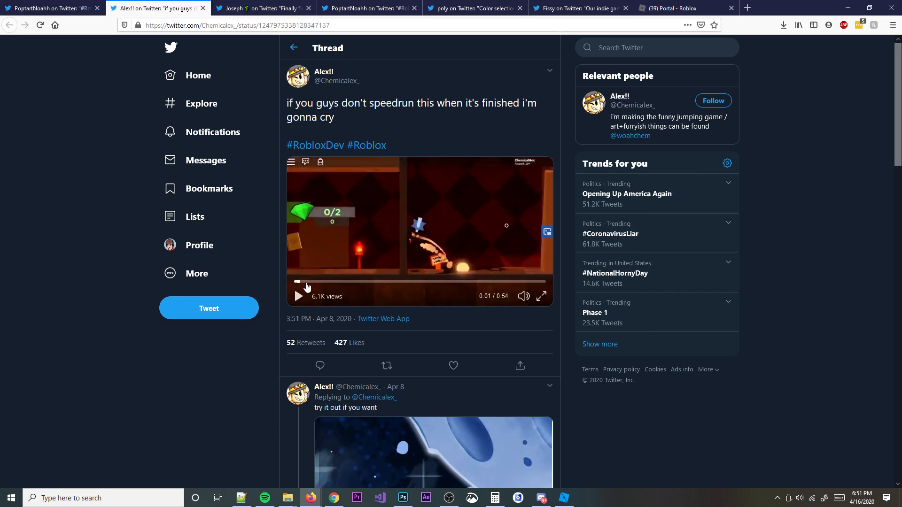
pyautogui.click(297, 296)
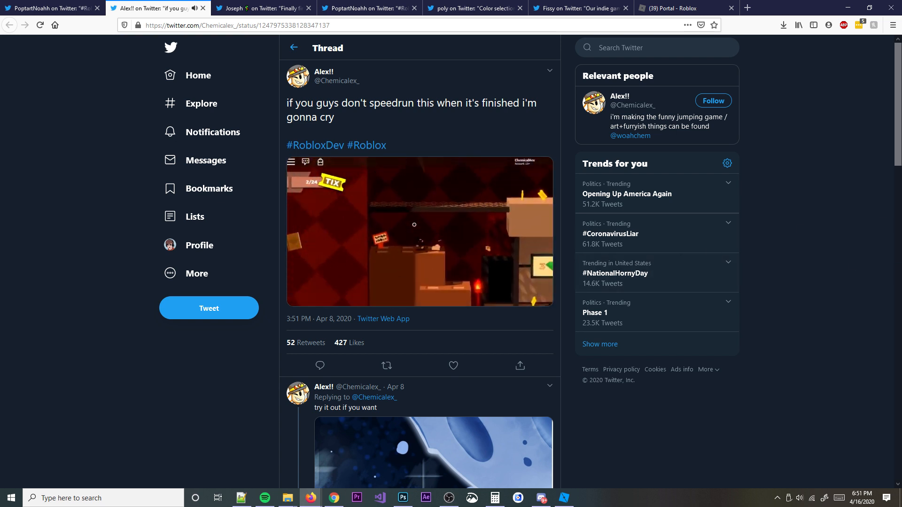
pyautogui.click(419, 232)
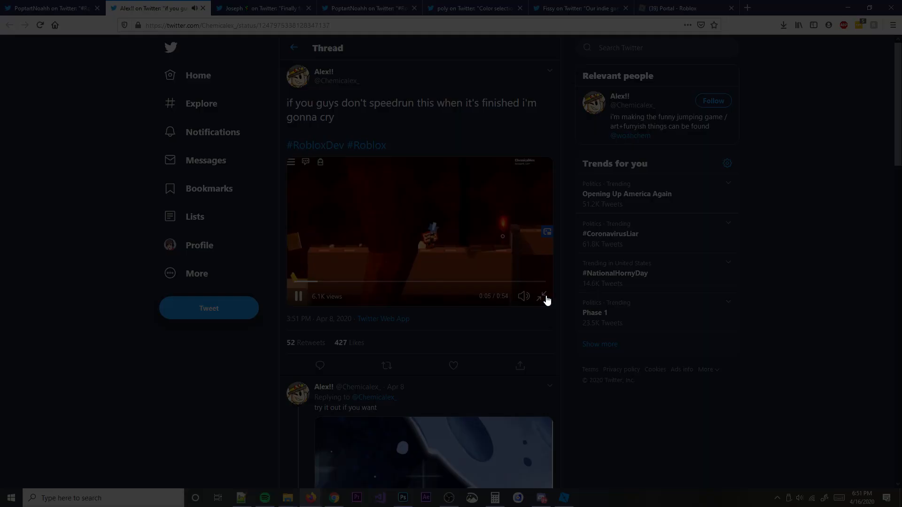
pyautogui.click(540, 296)
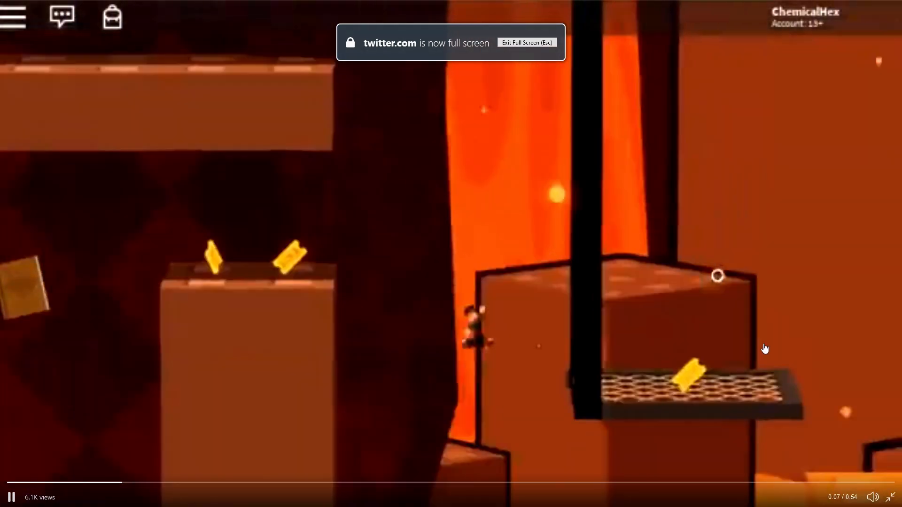
pyautogui.press('Escape')
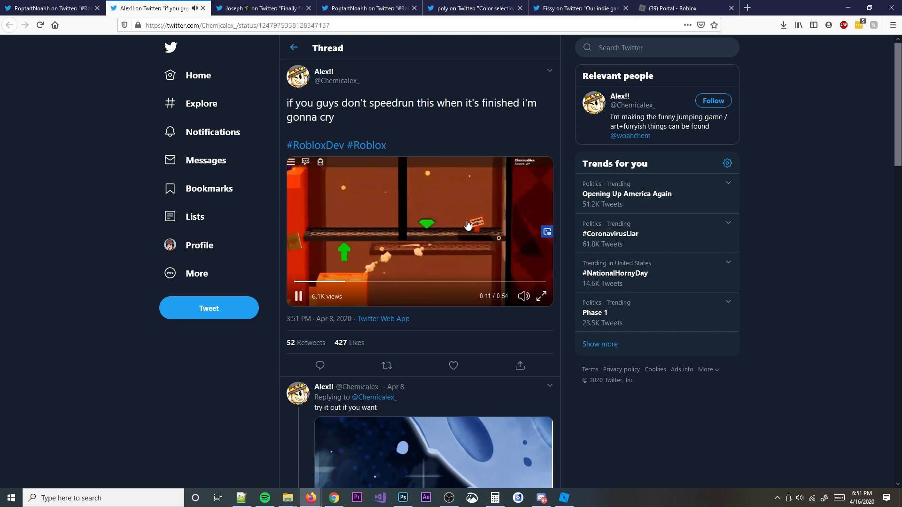
pyautogui.scroll(-3)
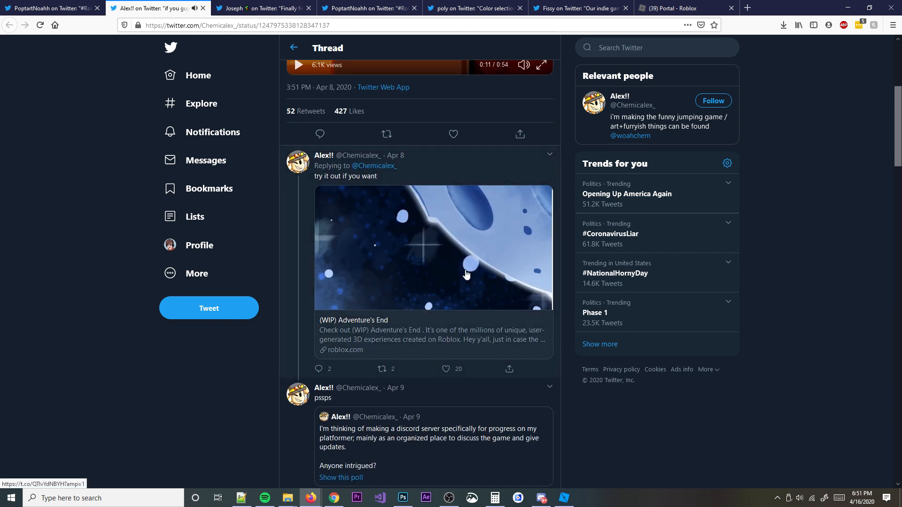
pyautogui.scroll(3)
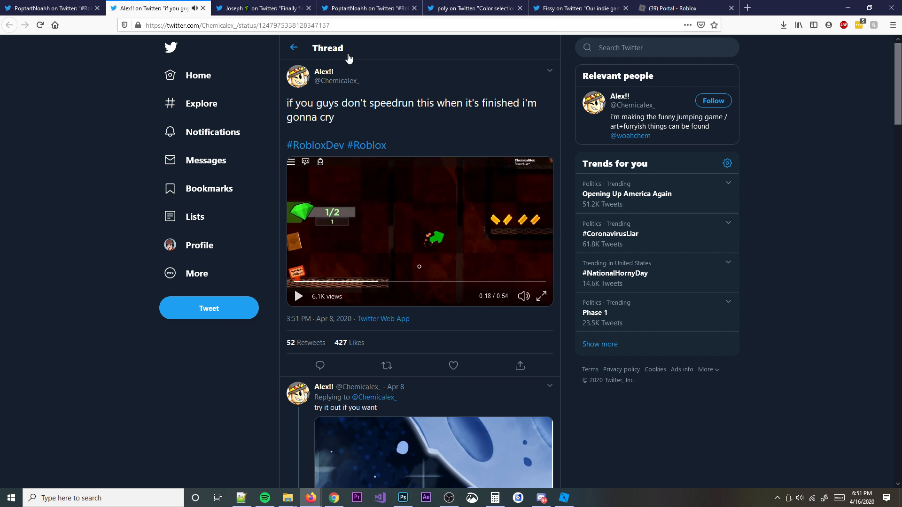
# Browse Joseph's island house photos enlarged, then bring up PoptartNoahh's weapon wheel tweet
pyautogui.click(262, 8)
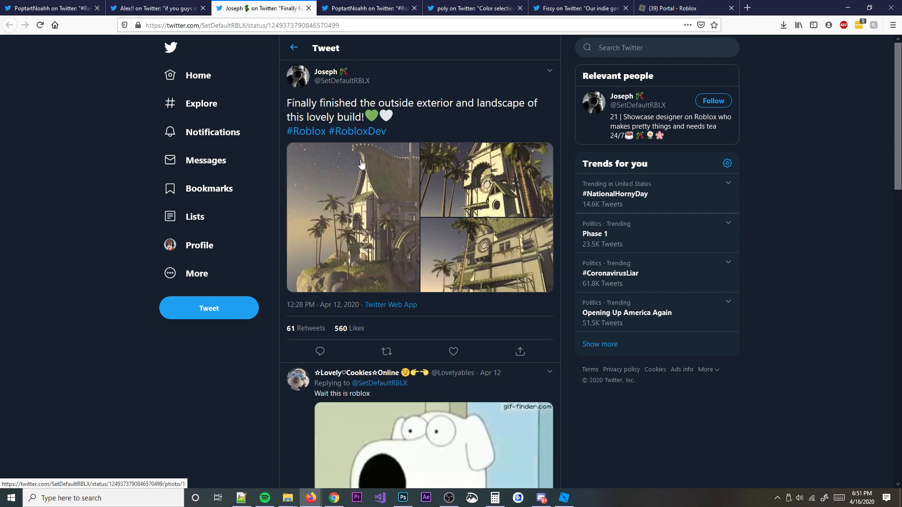
pyautogui.moveTo(390, 333)
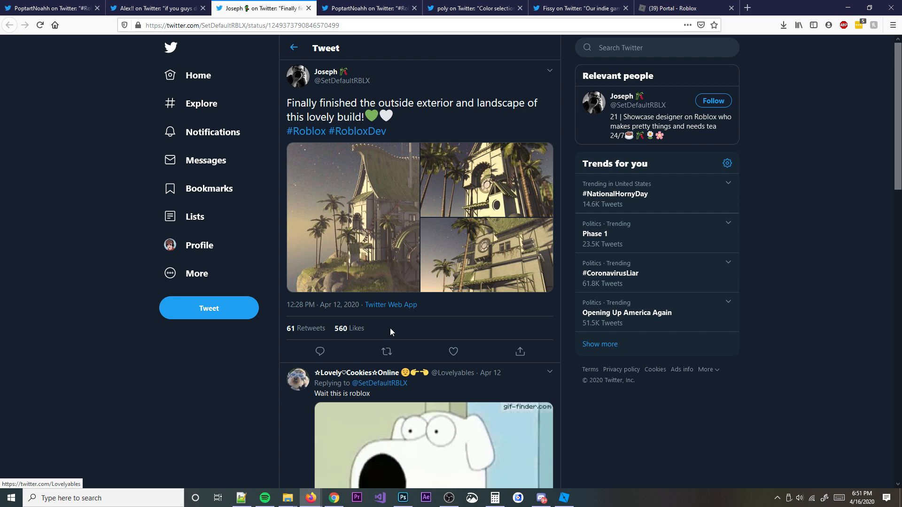
pyautogui.click(352, 217)
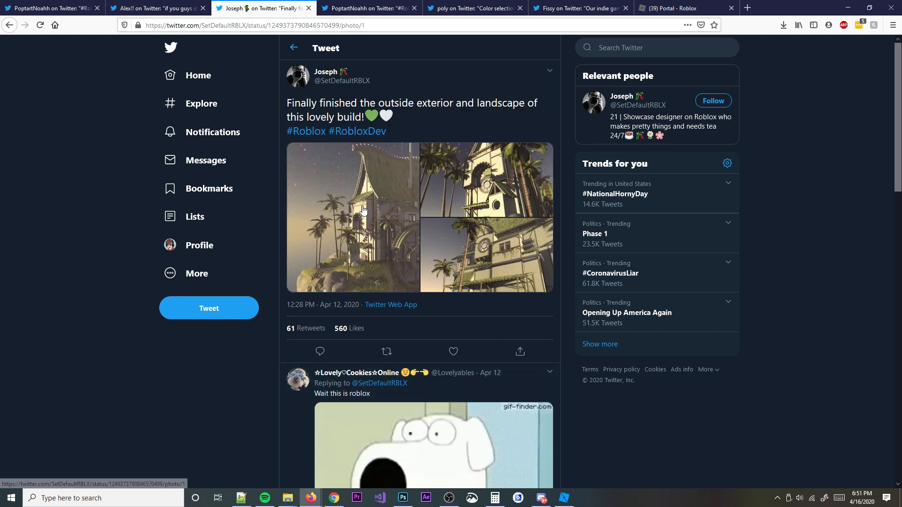
pyautogui.click(352, 218)
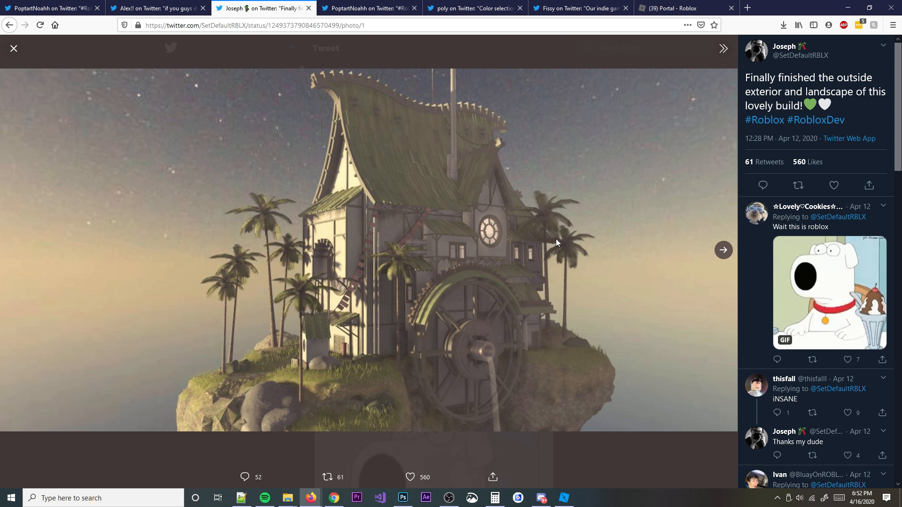
pyautogui.moveTo(503, 242)
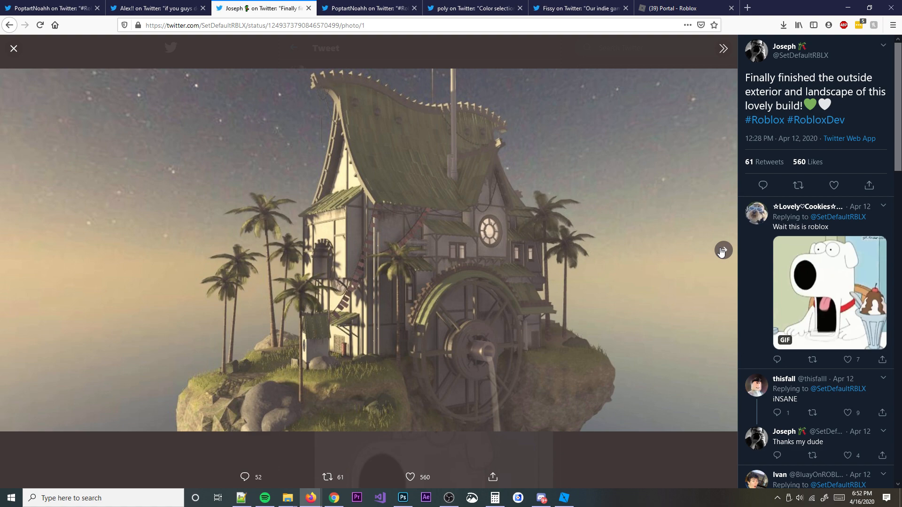
pyautogui.click(723, 250)
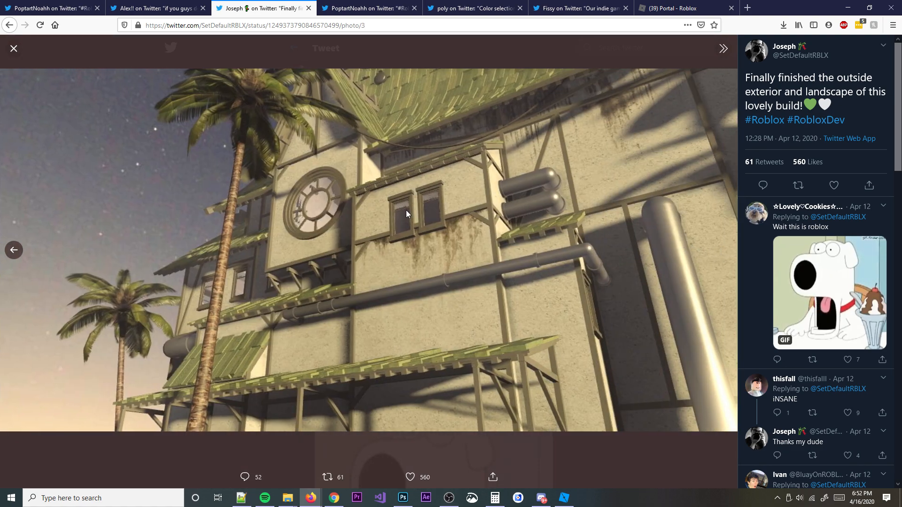
pyautogui.click(368, 8)
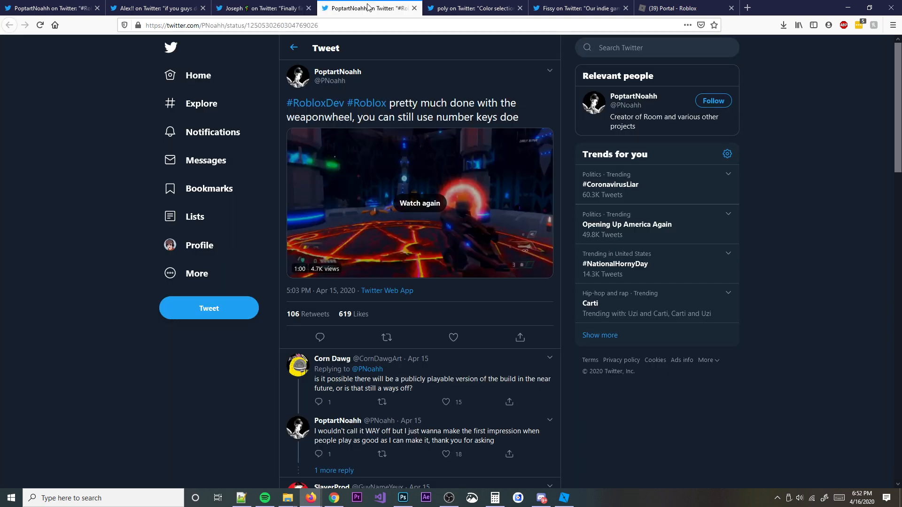
# Watch the weapon wheel clip to about 0:33, then bring up poly's colour selection tweet
pyautogui.click(420, 203)
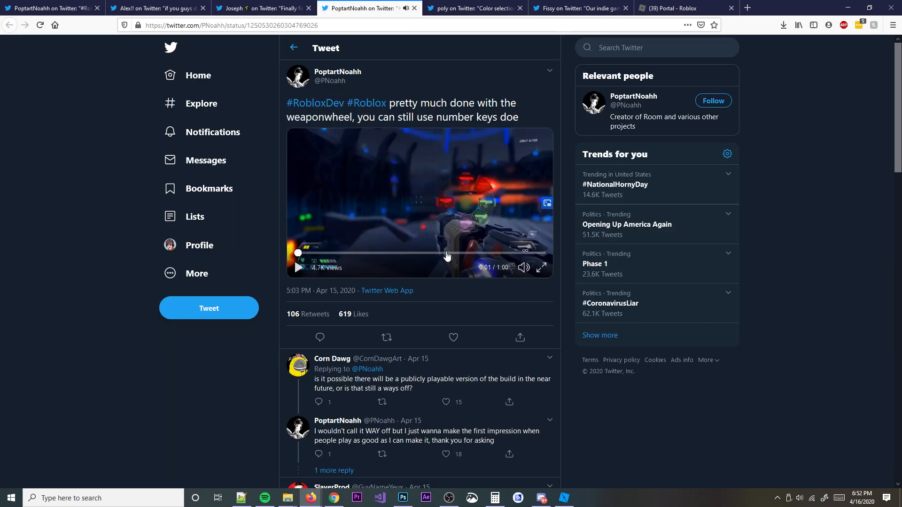
pyautogui.moveTo(487, 241)
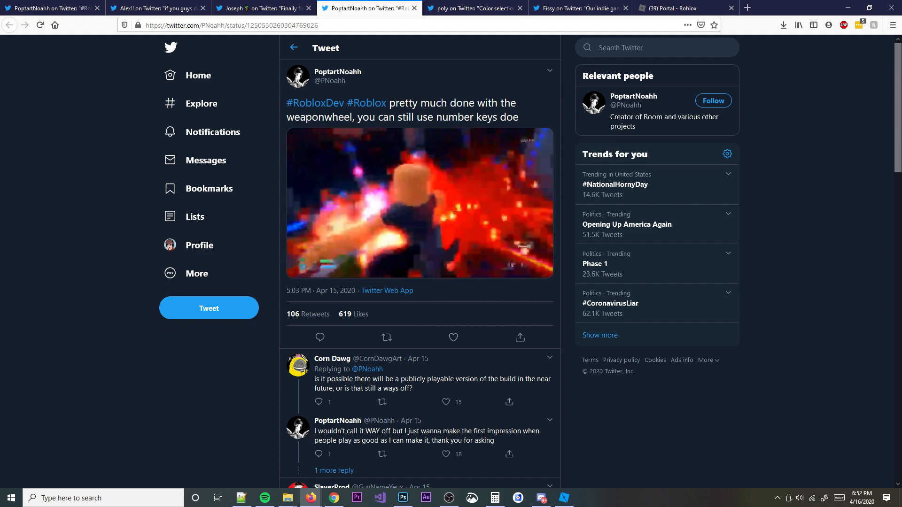
pyautogui.click(420, 203)
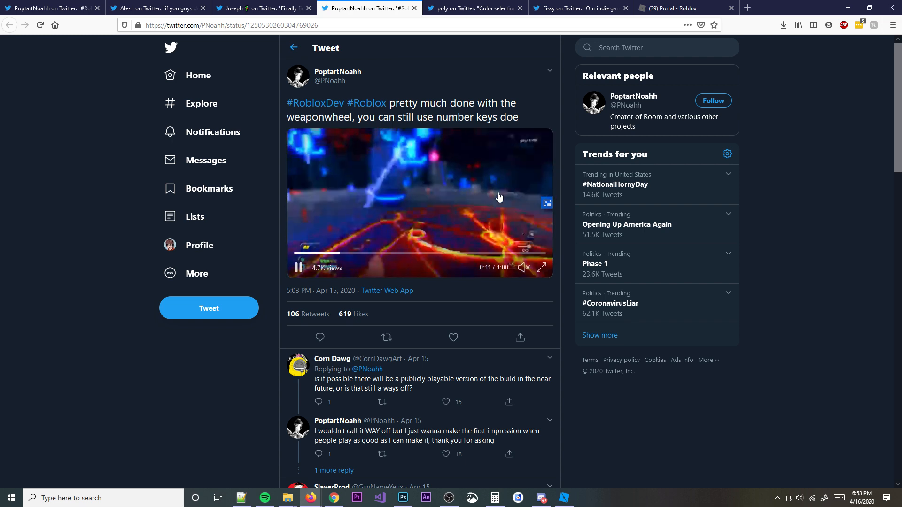
pyautogui.moveTo(466, 195)
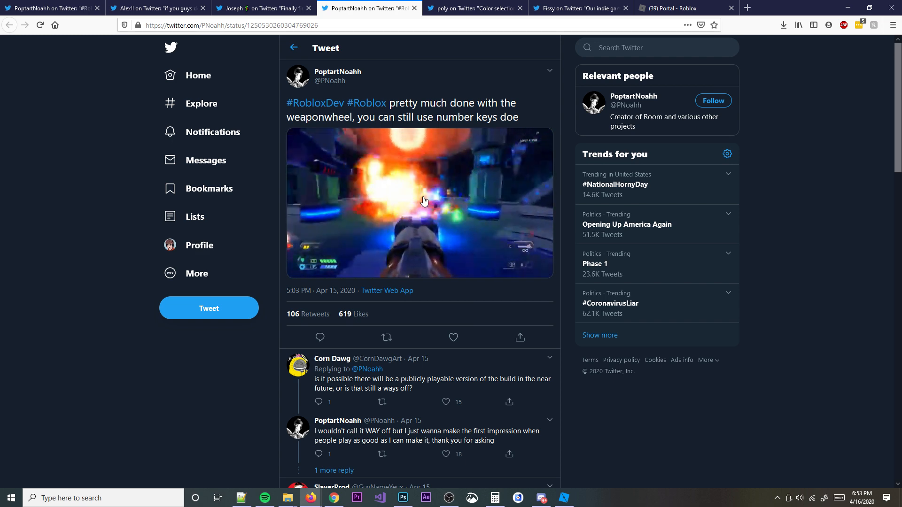
pyautogui.click(419, 202)
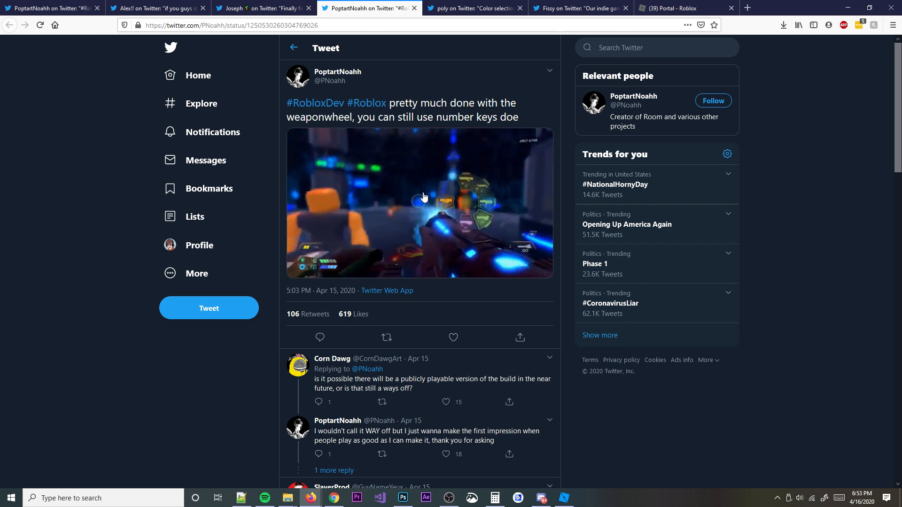
pyautogui.click(419, 202)
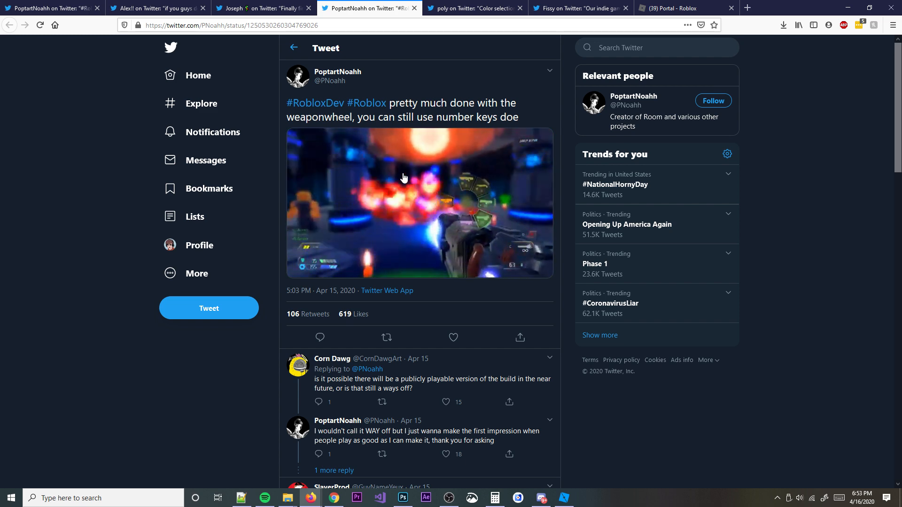
pyautogui.click(420, 202)
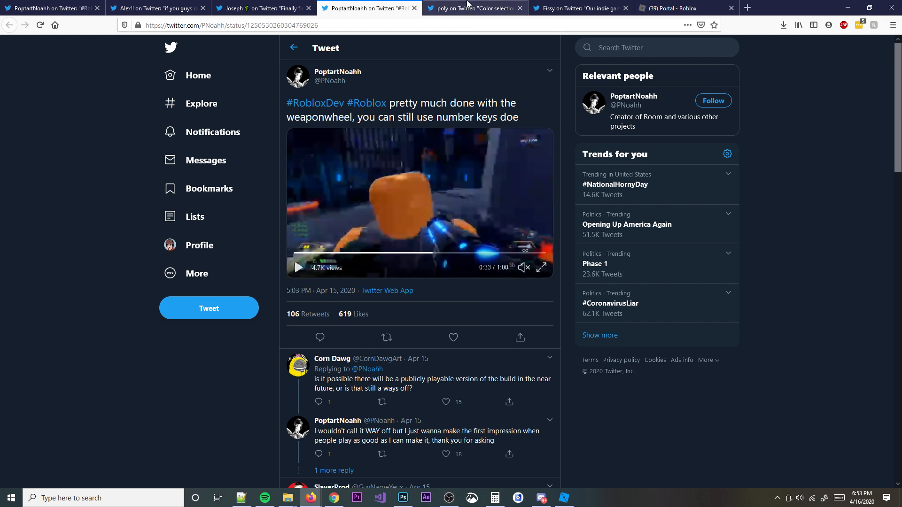
pyautogui.click(471, 8)
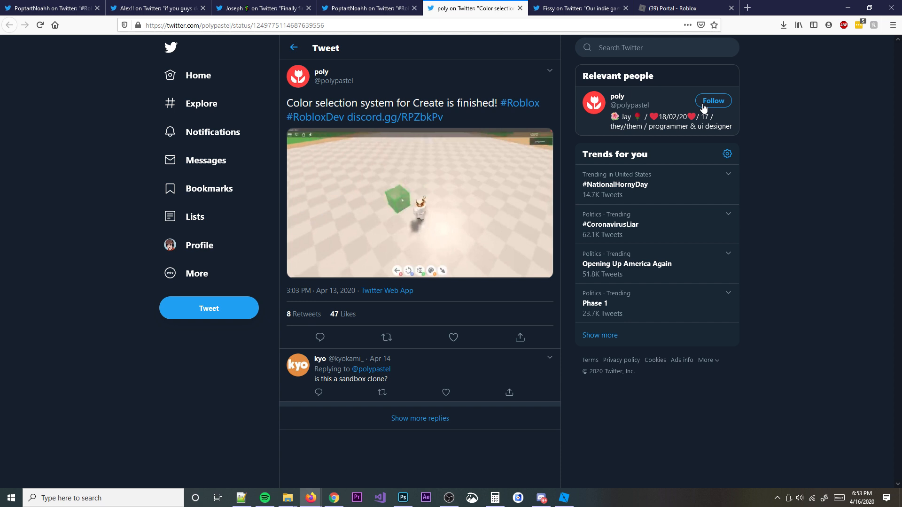
# Preview the colour picker clip, then open FamedChris's 'aren't Roblox games real' reply from Fissy's thread
pyautogui.click(419, 203)
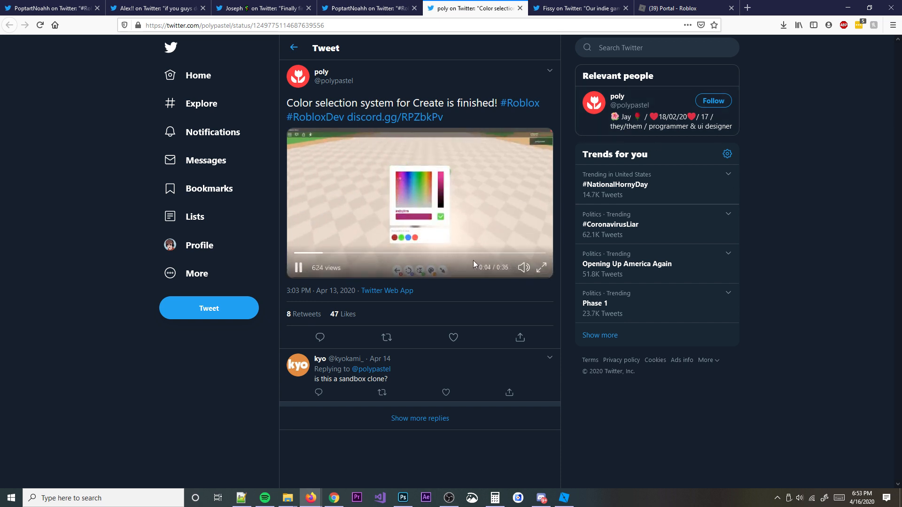
pyautogui.click(430, 254)
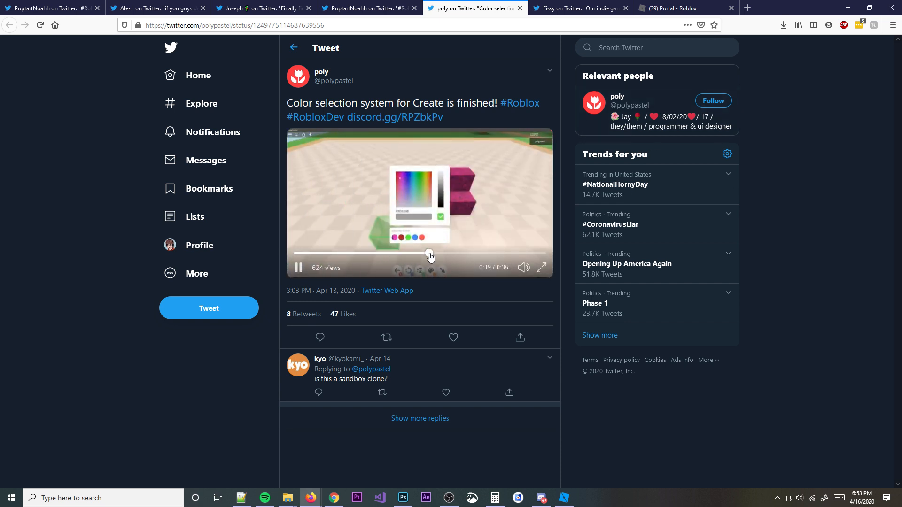
pyautogui.click(574, 7)
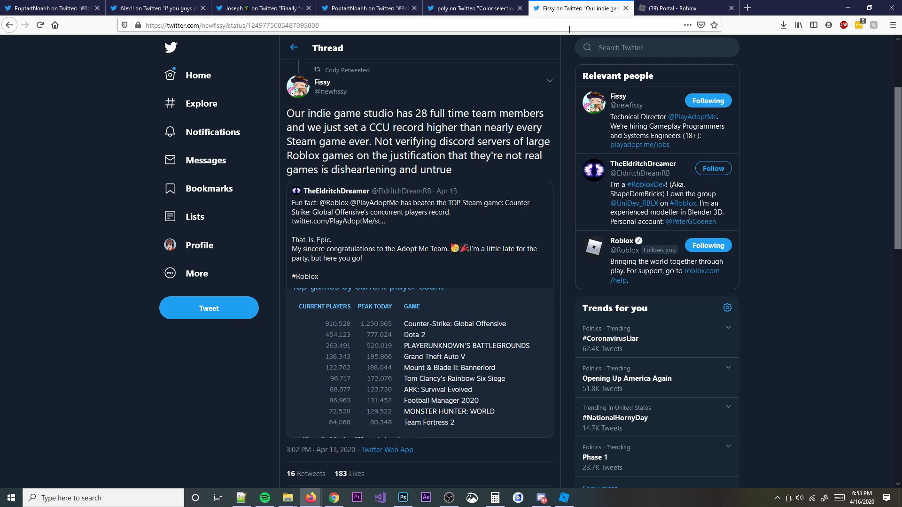
pyautogui.scroll(3)
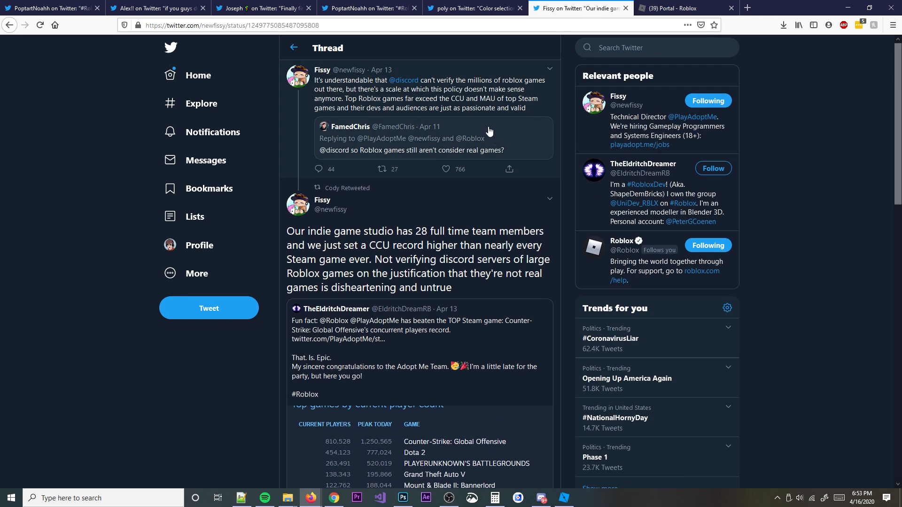
pyautogui.moveTo(518, 125)
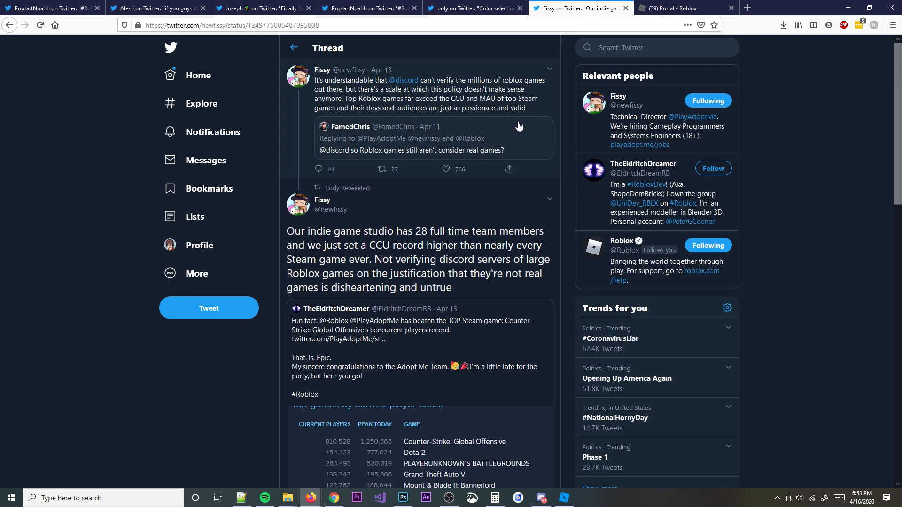
pyautogui.scroll(-3)
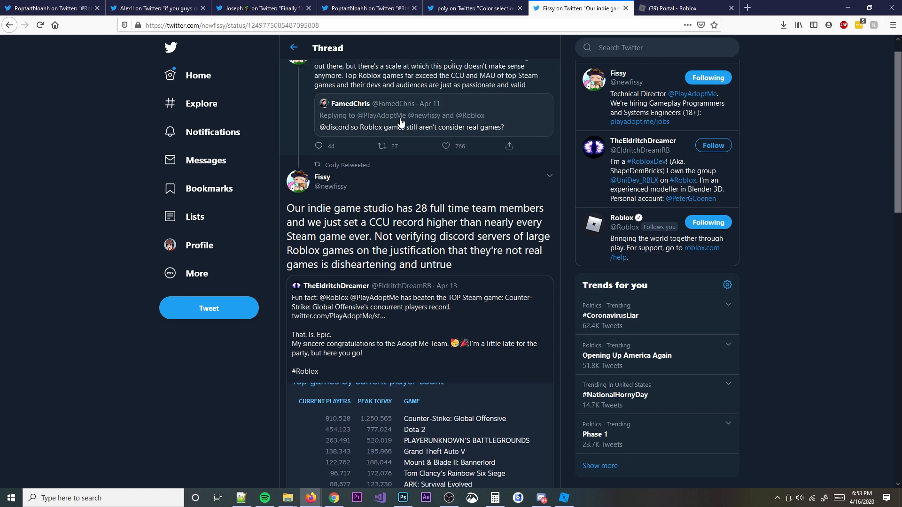
pyautogui.scroll(3)
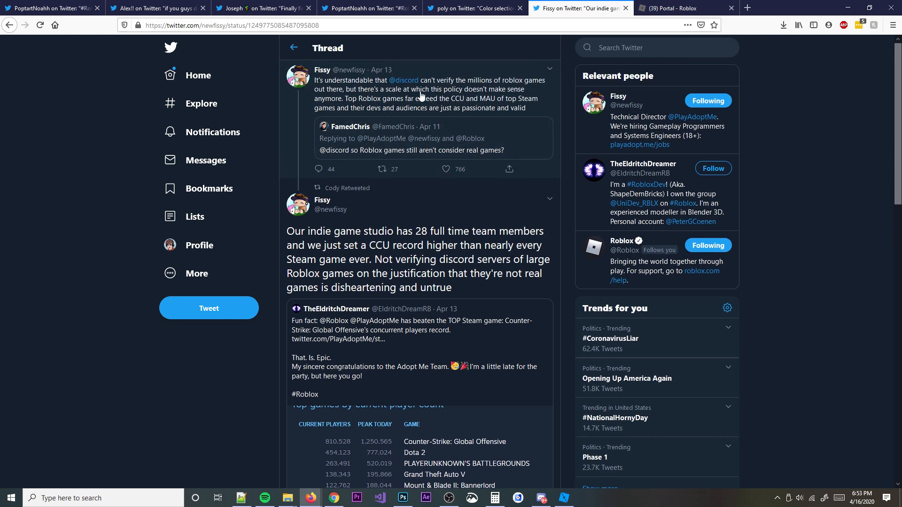
pyautogui.moveTo(322, 69)
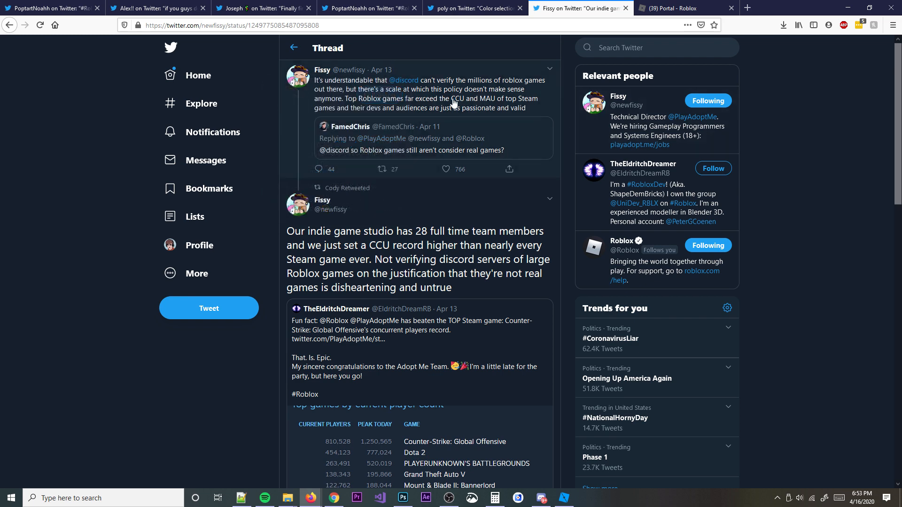
pyautogui.moveTo(551, 128)
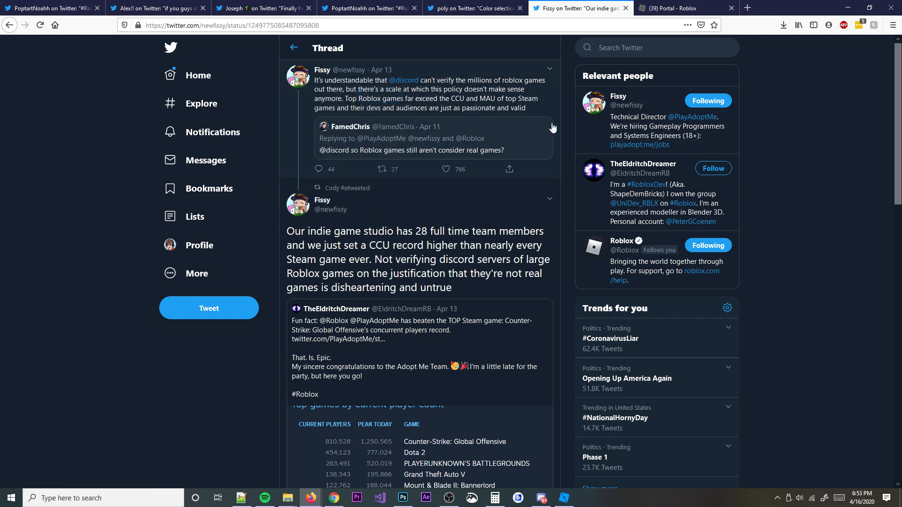
pyautogui.moveTo(510, 140)
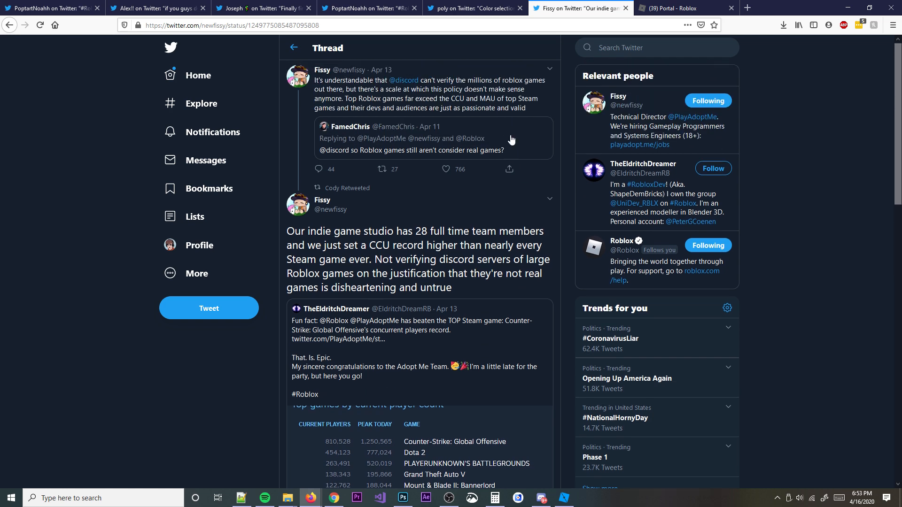
pyautogui.click(413, 138)
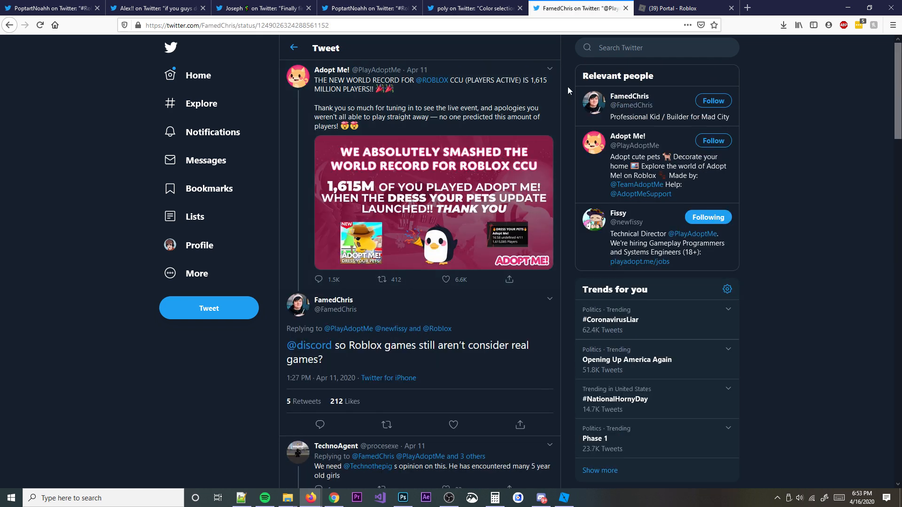
pyautogui.moveTo(545, 90)
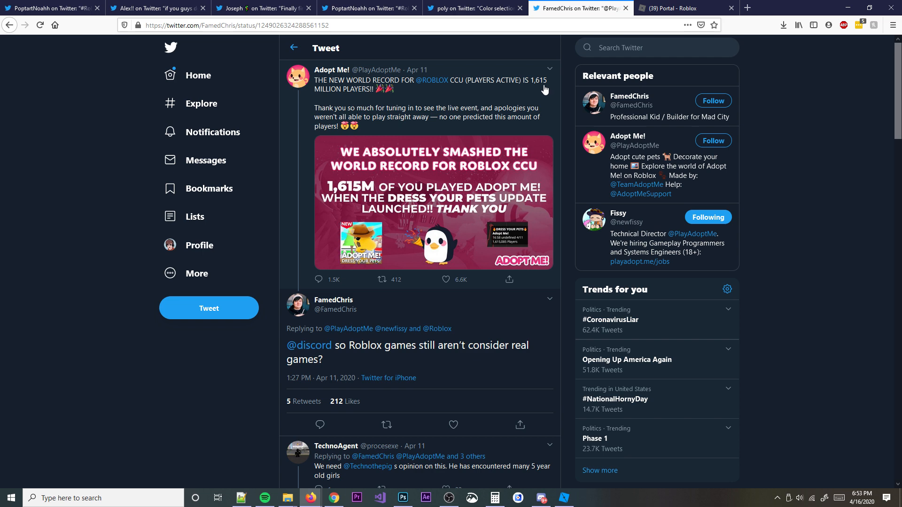
pyautogui.moveTo(530, 228)
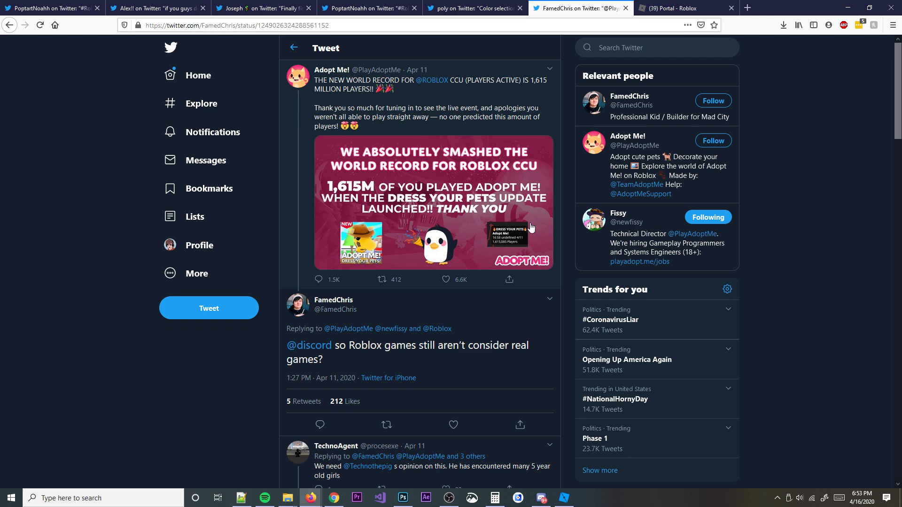
# View the Adopt Me 1,615M CCU record graphic enlarged, then close it
pyautogui.click(434, 202)
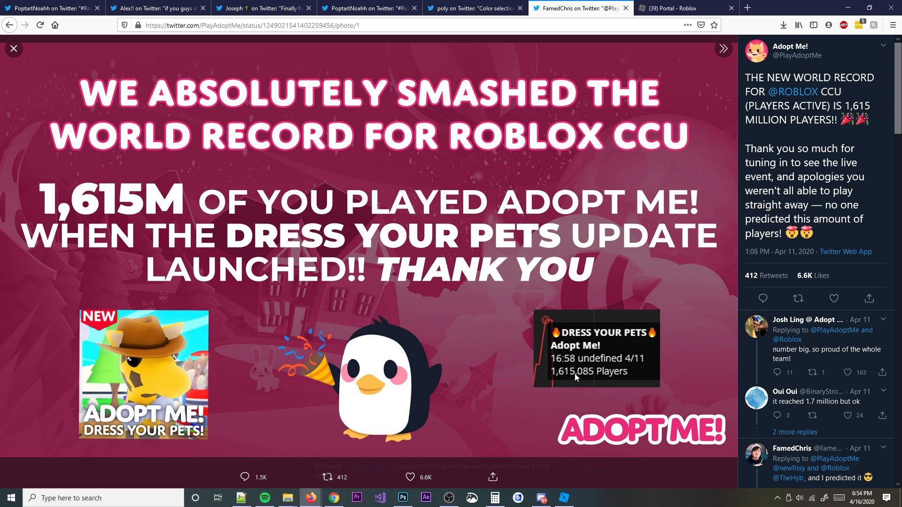
pyautogui.moveTo(120, 46)
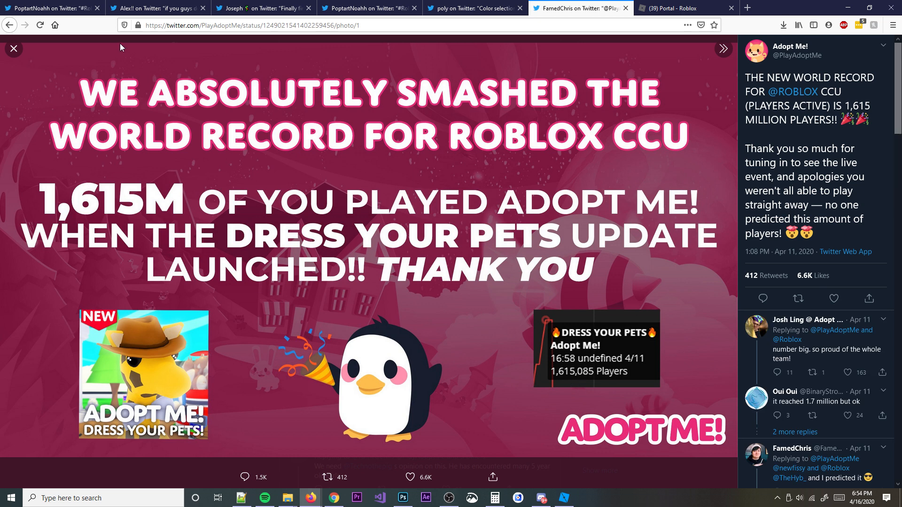
pyautogui.click(13, 49)
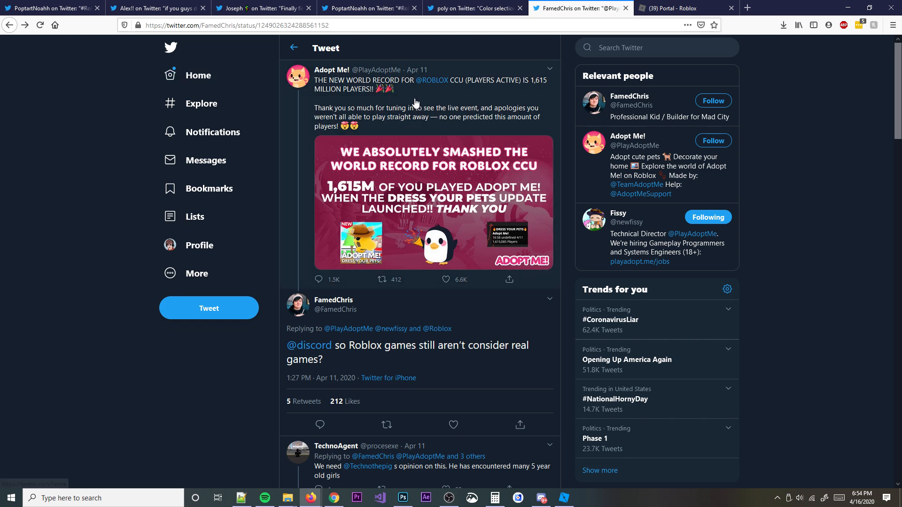
pyautogui.moveTo(294, 52)
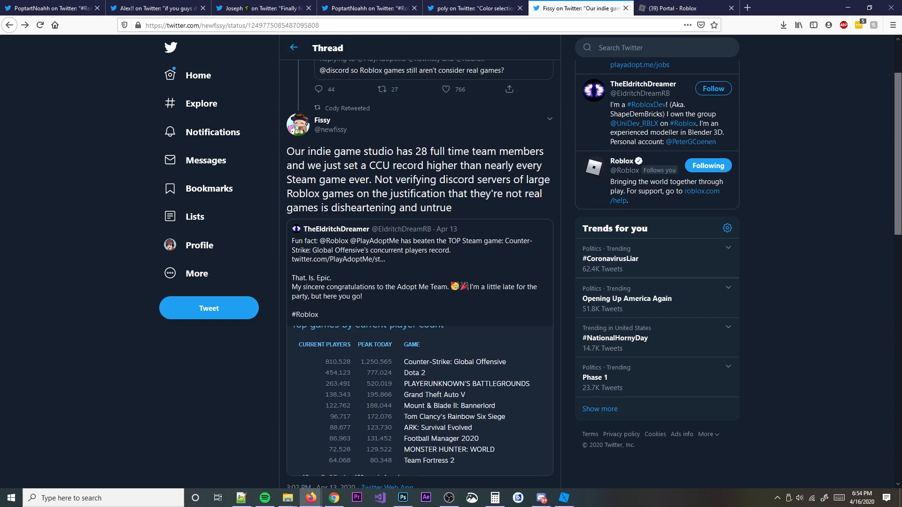
# Enlarge the Steam top-games player-count chart in TheEldritchDreamer's quote, then close it
pyautogui.click(419, 397)
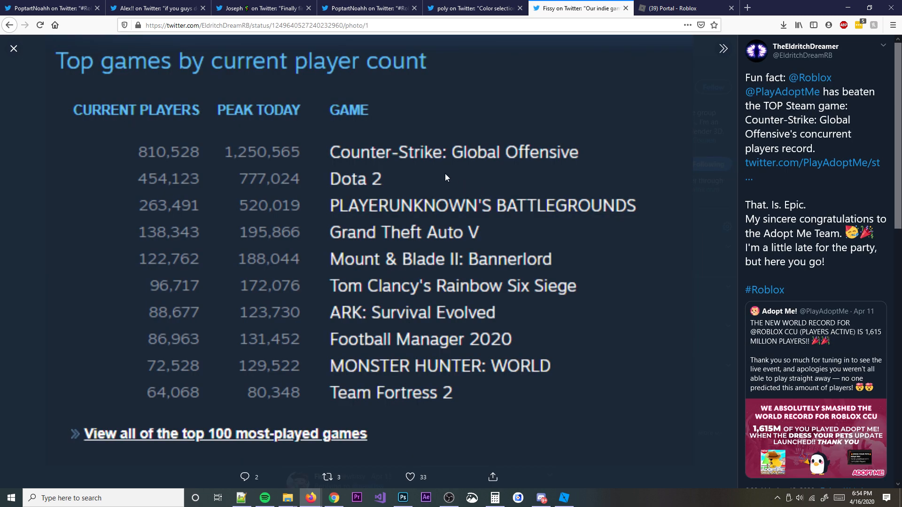
pyautogui.moveTo(496, 134)
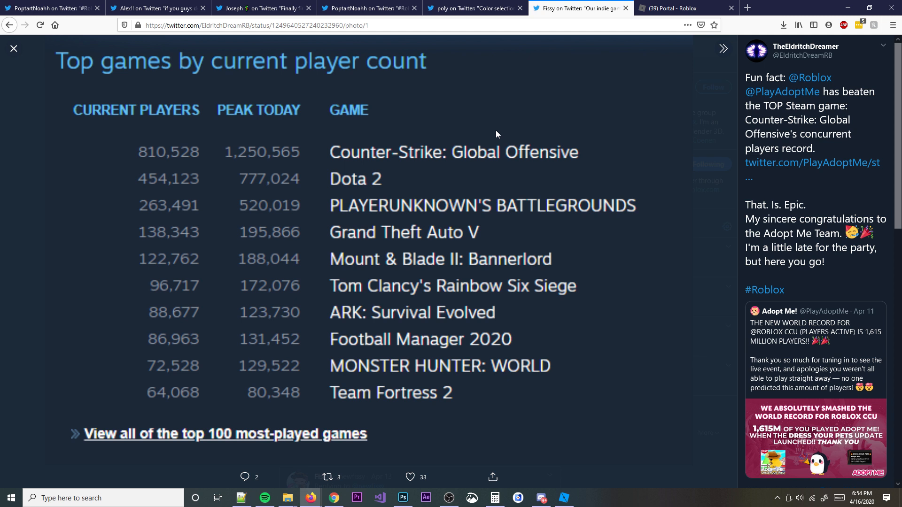
pyautogui.moveTo(355, 152)
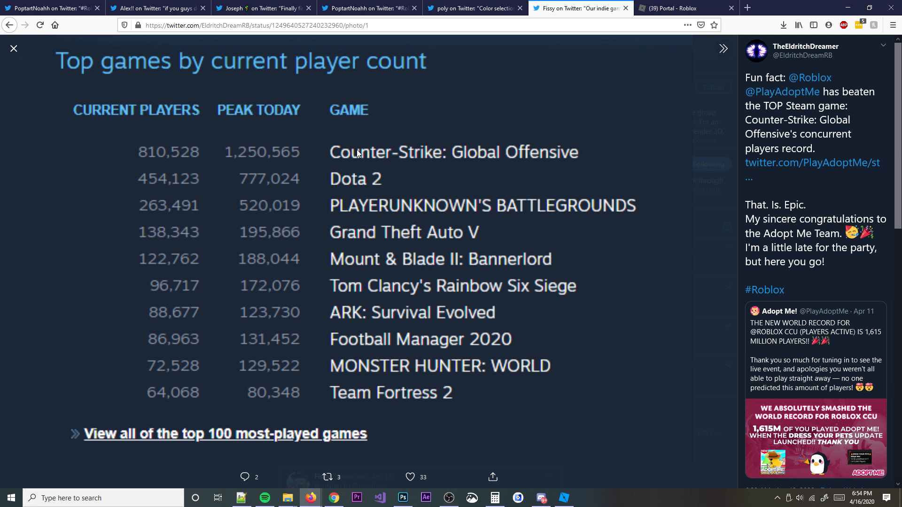
pyautogui.click(13, 48)
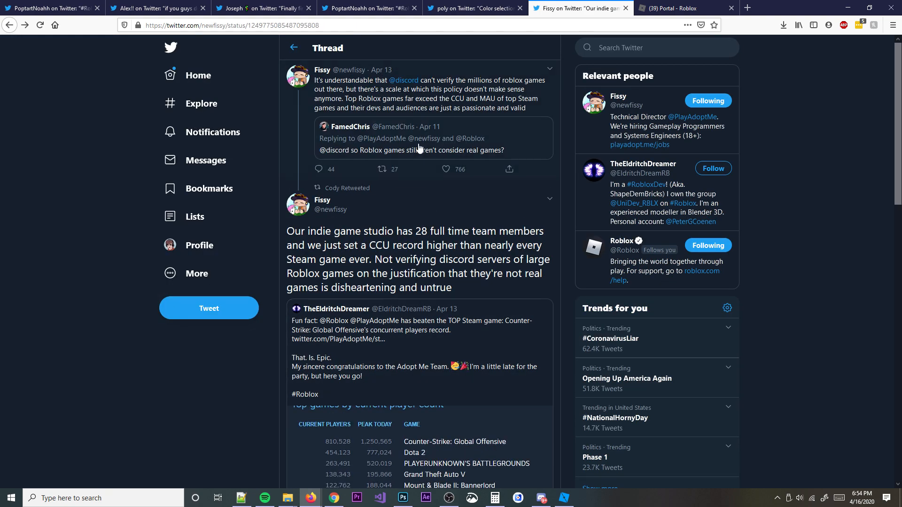
# Reopen Fissy's CCU thread and scroll up to the earlier tweets
pyautogui.click(412, 138)
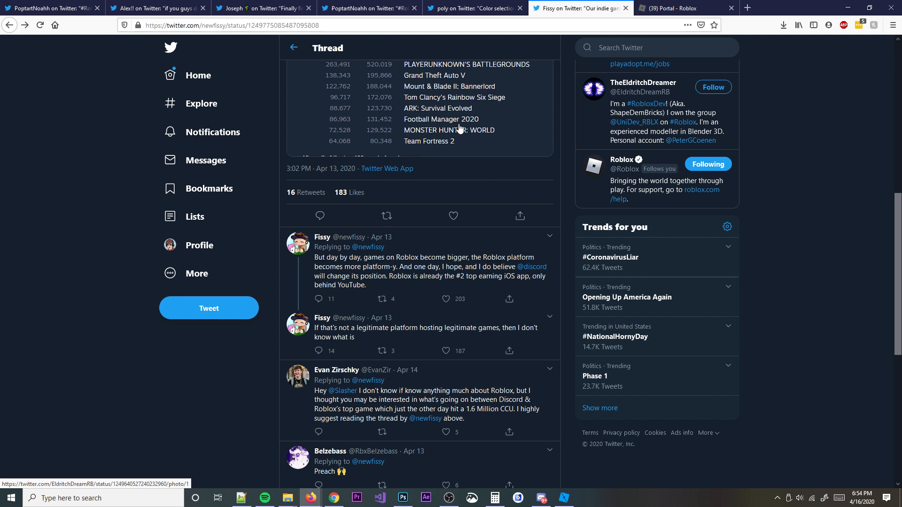
pyautogui.scroll(3)
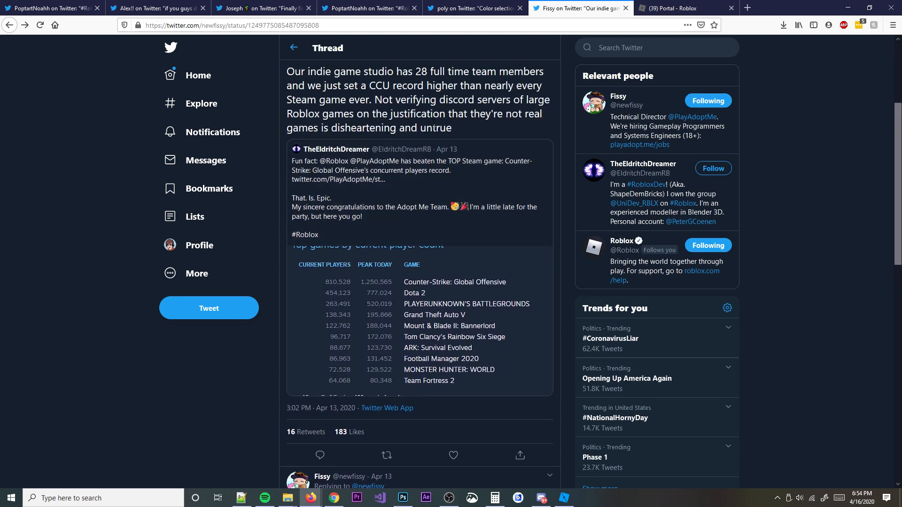
pyautogui.moveTo(442, 263)
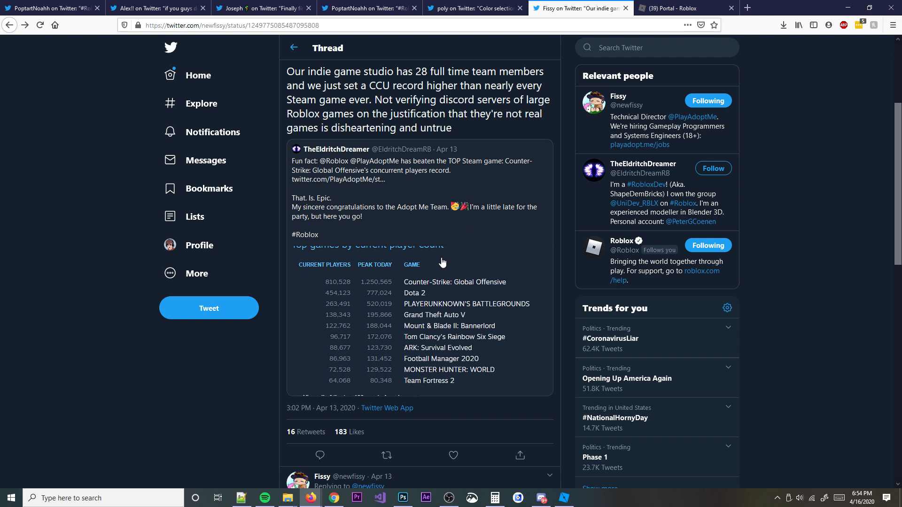
pyautogui.scroll(3)
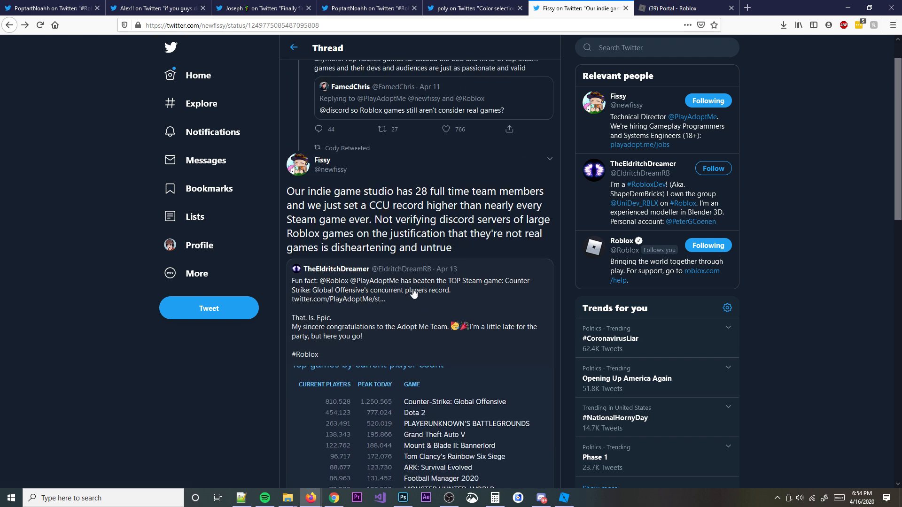
pyautogui.scroll(3)
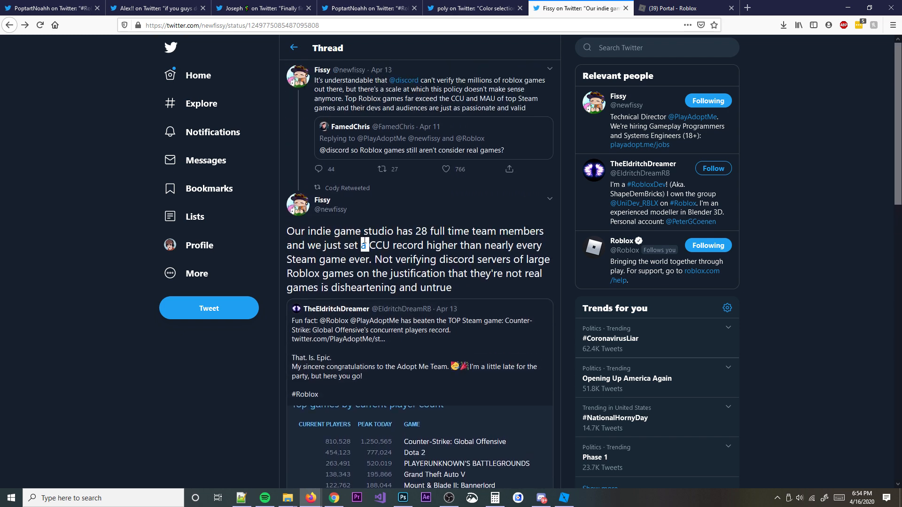
# Highlight words like 'Not' while reading, skim replies, then bring up the Portal Roblox page
pyautogui.doubleClick(378, 231)
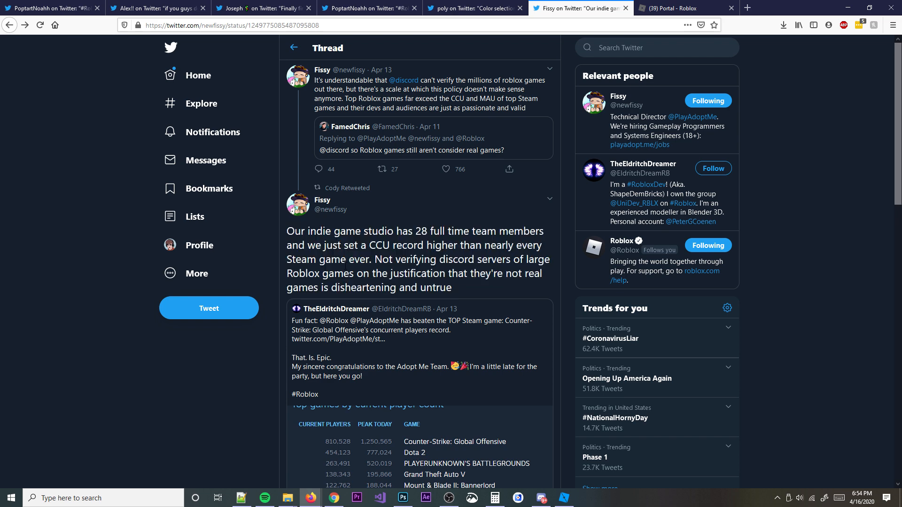
pyautogui.doubleClick(383, 259)
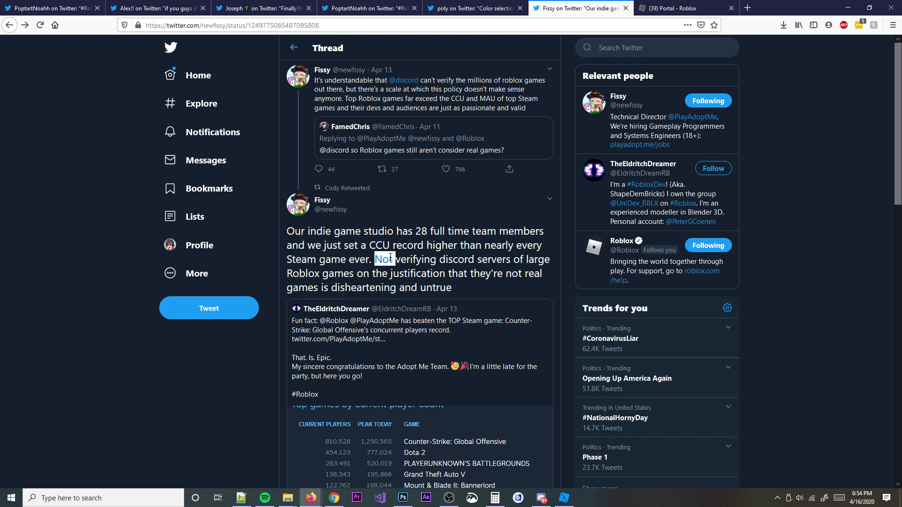
pyautogui.doubleClick(418, 273)
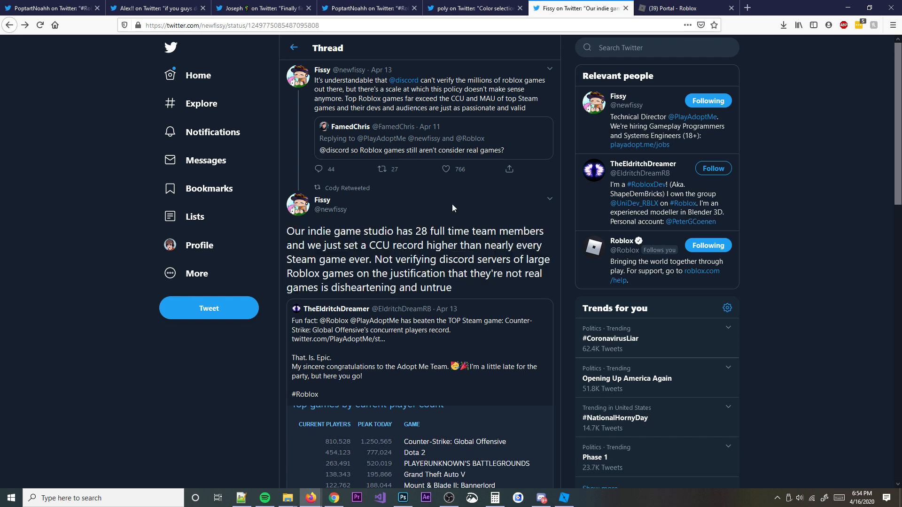
pyautogui.moveTo(327, 90)
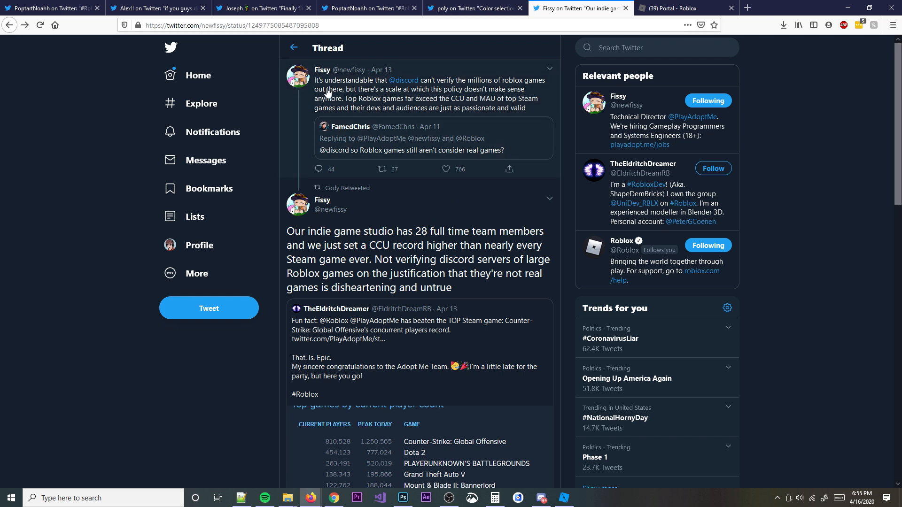
pyautogui.scroll(-3)
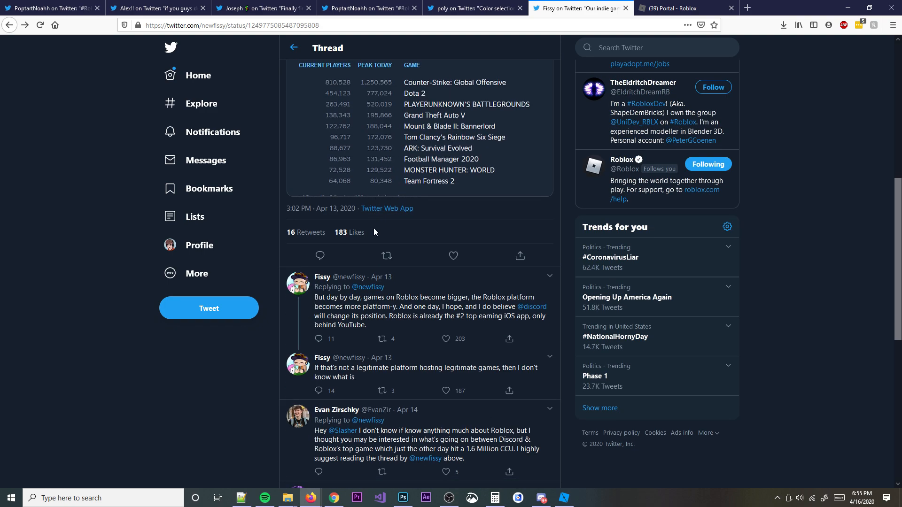
pyautogui.scroll(3)
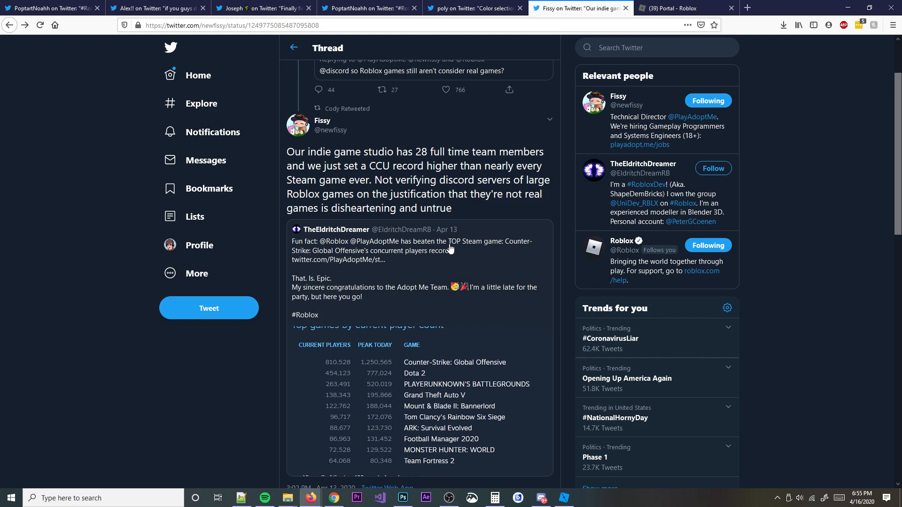
pyautogui.click(679, 8)
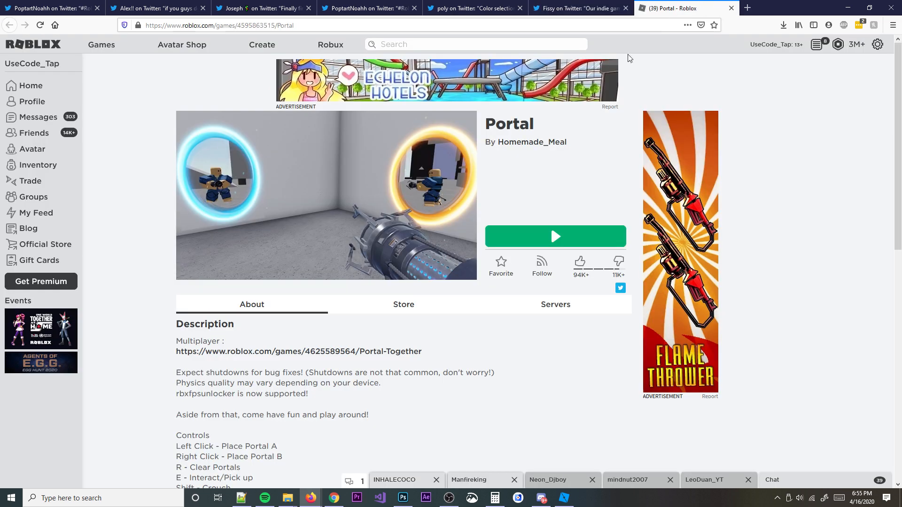
# Start Portal from its Roblox page with the green Play button
pyautogui.click(554, 236)
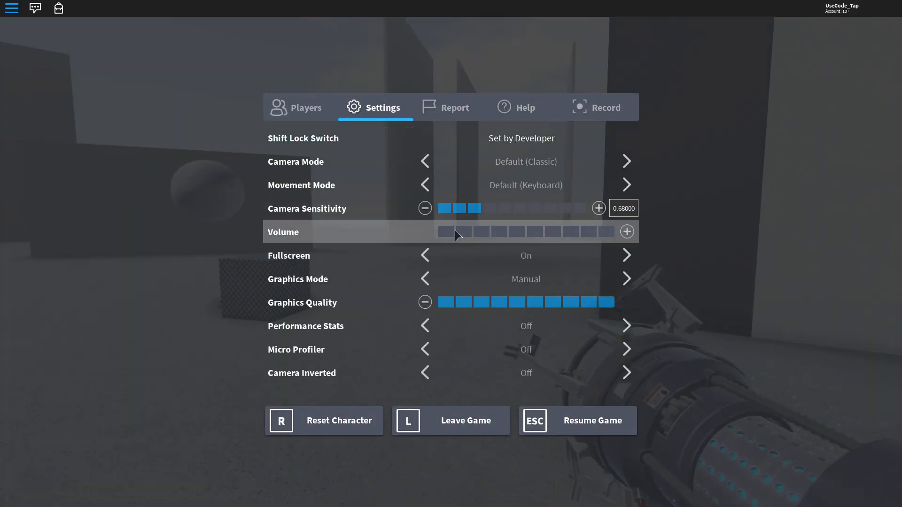
# Resume the Portal game from the settings menu and fire a portal onto a surface
pyautogui.click(593, 420)
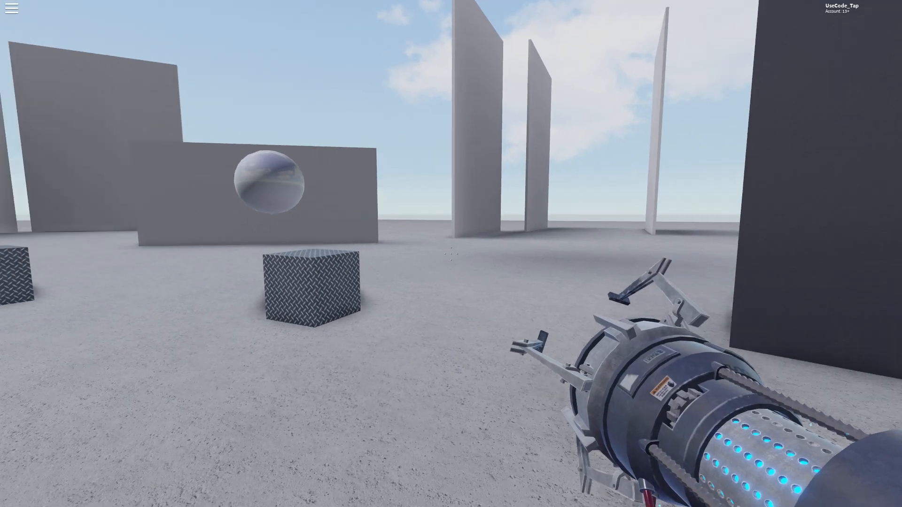
pyautogui.click(450, 253)
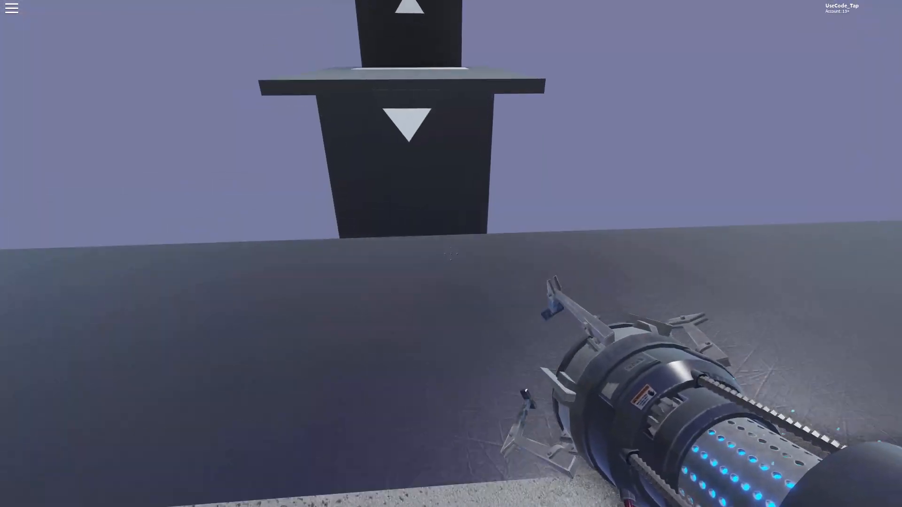
# Place a portal, check the Players list in the Esc menu, then resume the Portal run
pyautogui.click(451, 254)
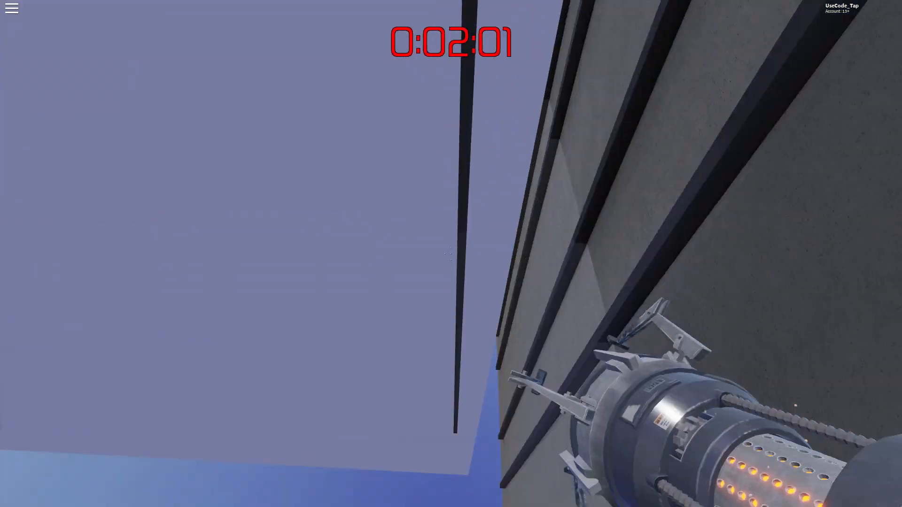
pyautogui.press('Escape')
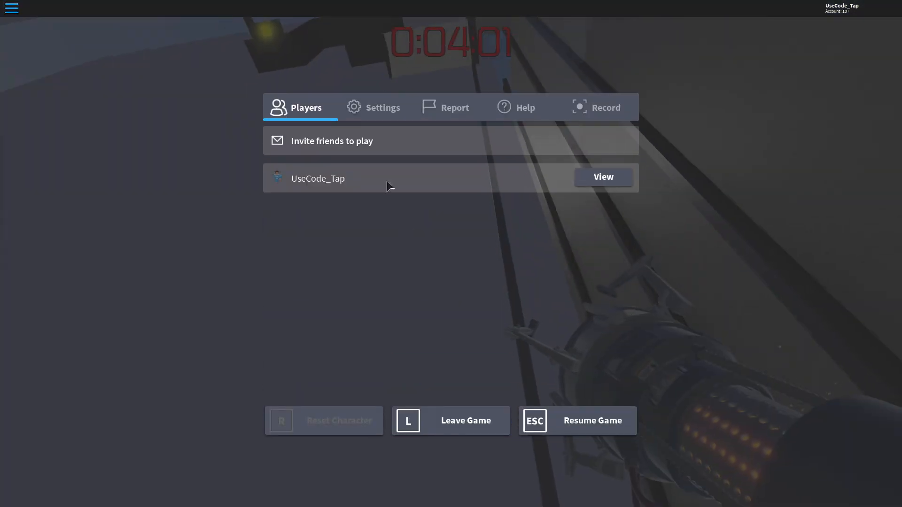
pyautogui.click(577, 421)
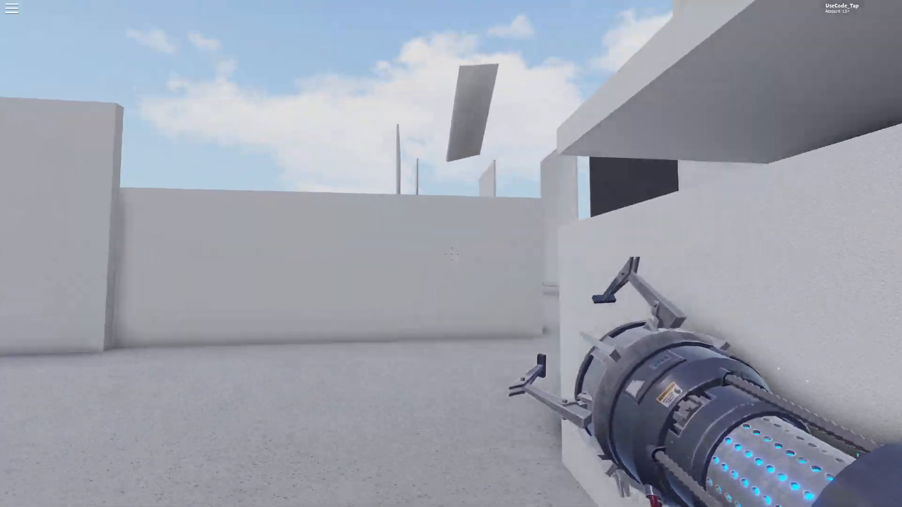
pyautogui.moveTo(451, 253)
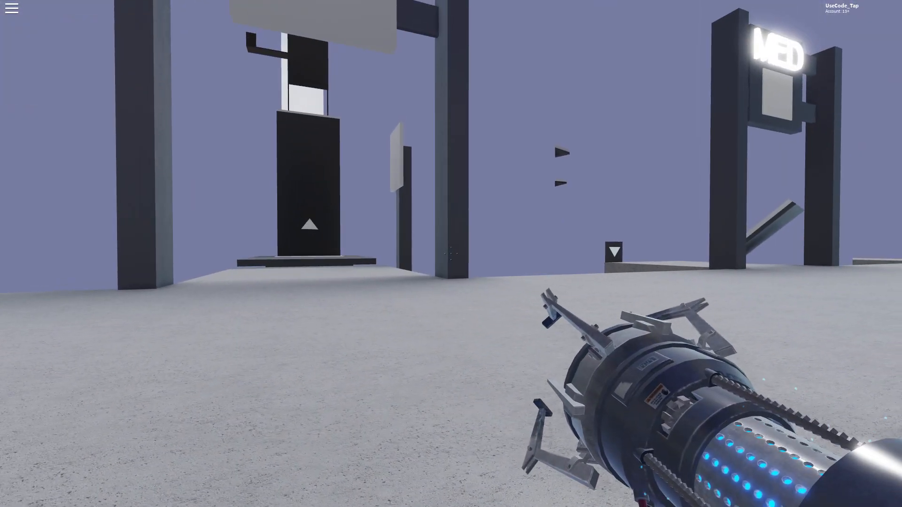
pyautogui.moveTo(451, 254)
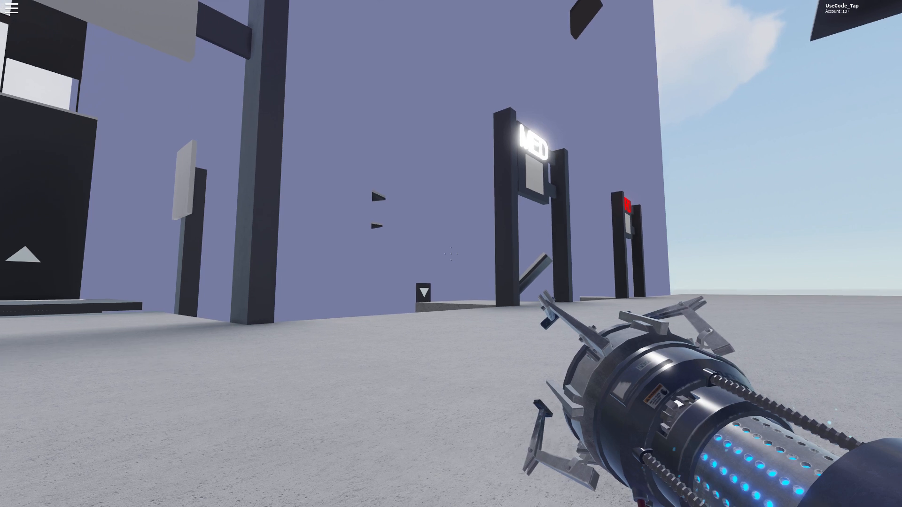